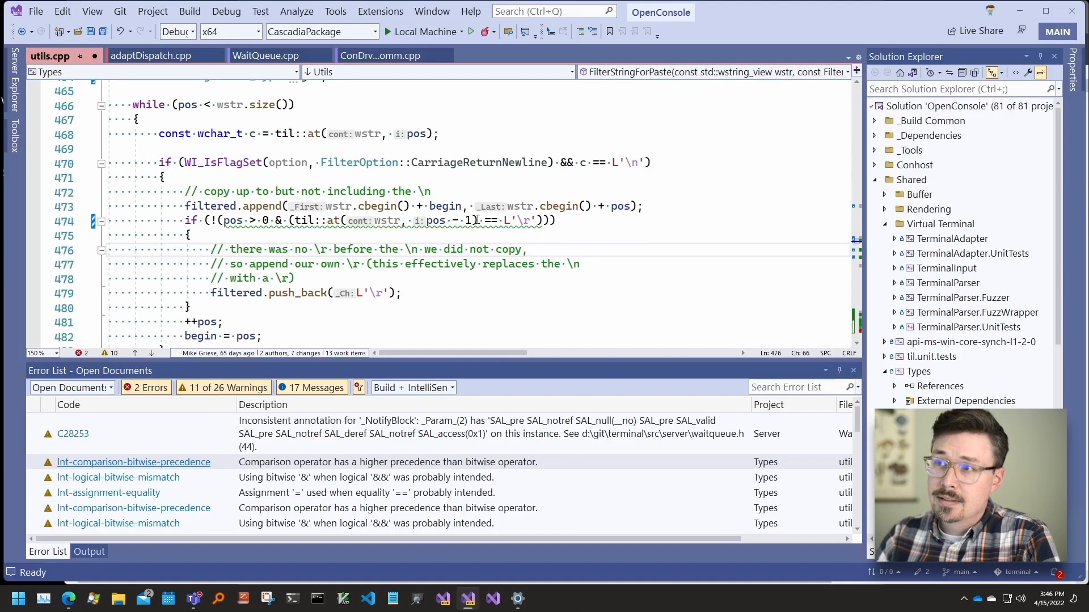
{"action": "mouse_move", "coordinate": [291, 484]}
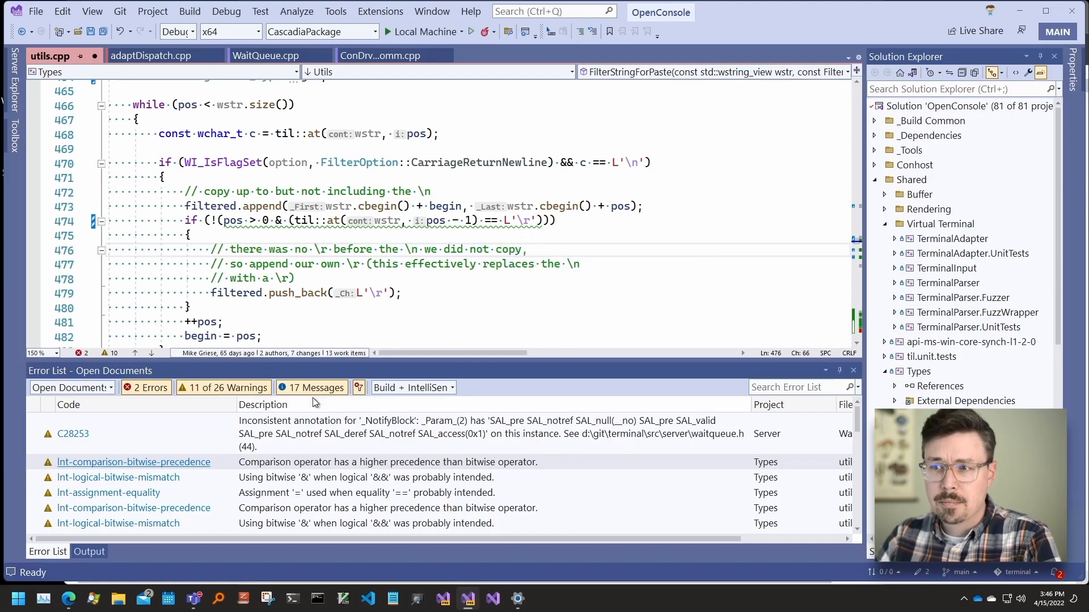
Step: Fix line 501's condition from begin = 0 to begin == 0 via the lightbulb fix
{"action": "left_click", "coordinate": [319, 388]}
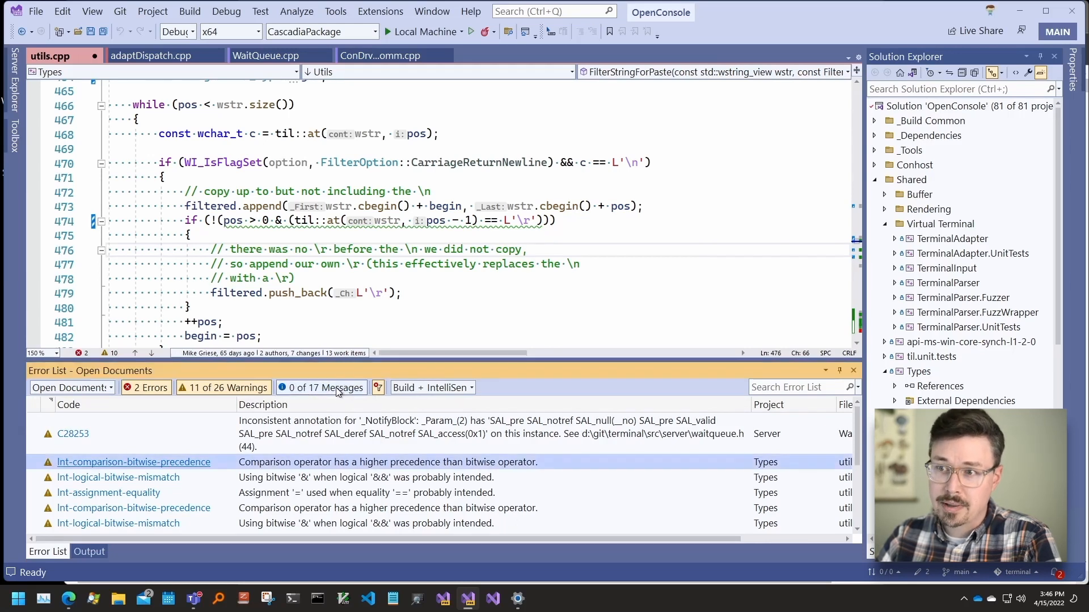
{"action": "left_click", "coordinate": [321, 387]}
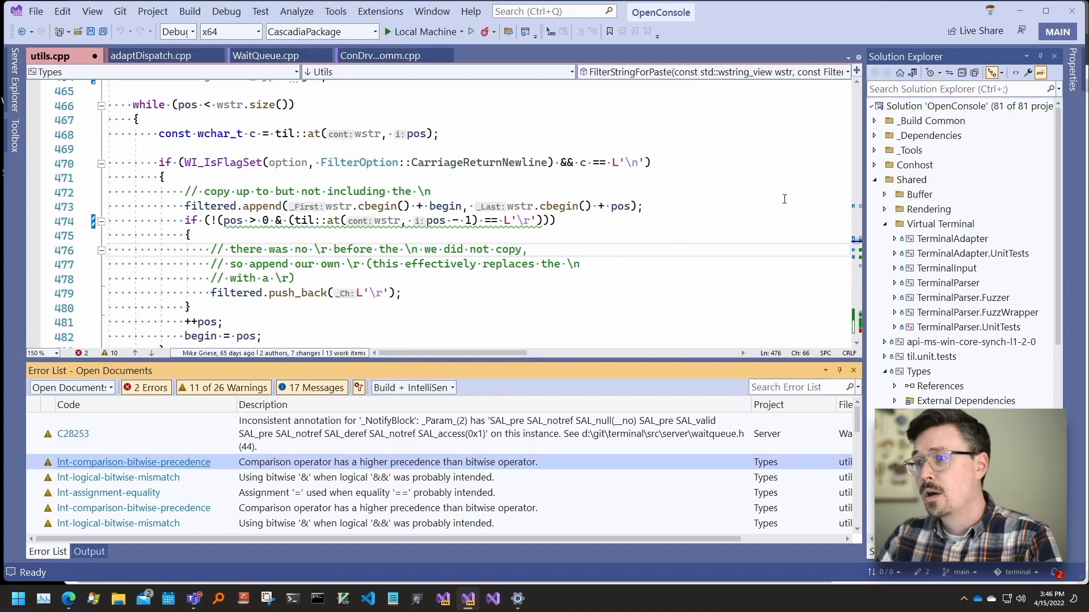
{"action": "mouse_move", "coordinate": [849, 233]}
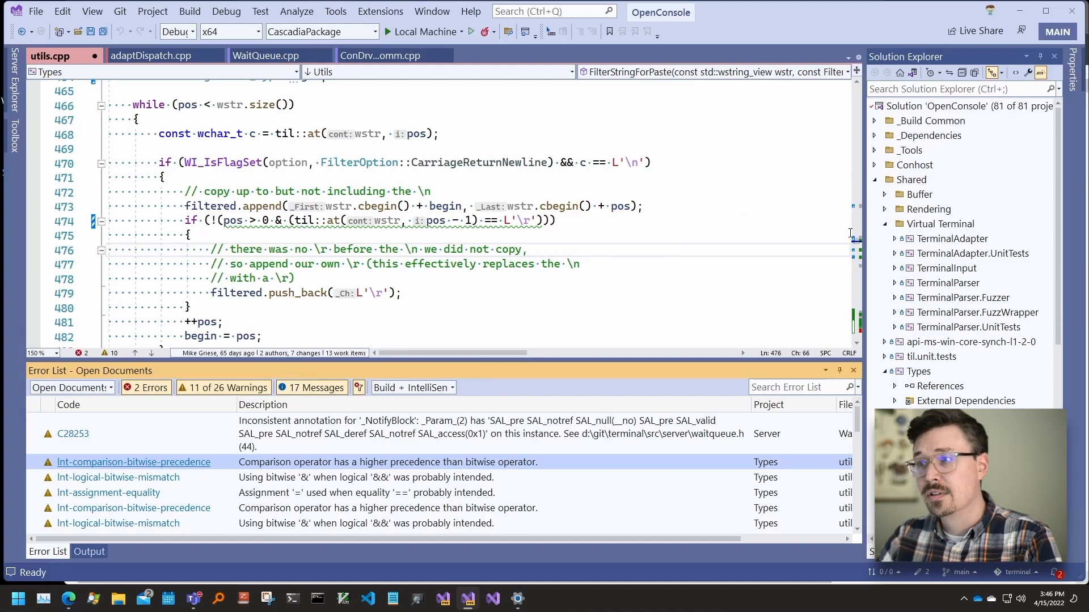
{"action": "mouse_move", "coordinate": [853, 192]}
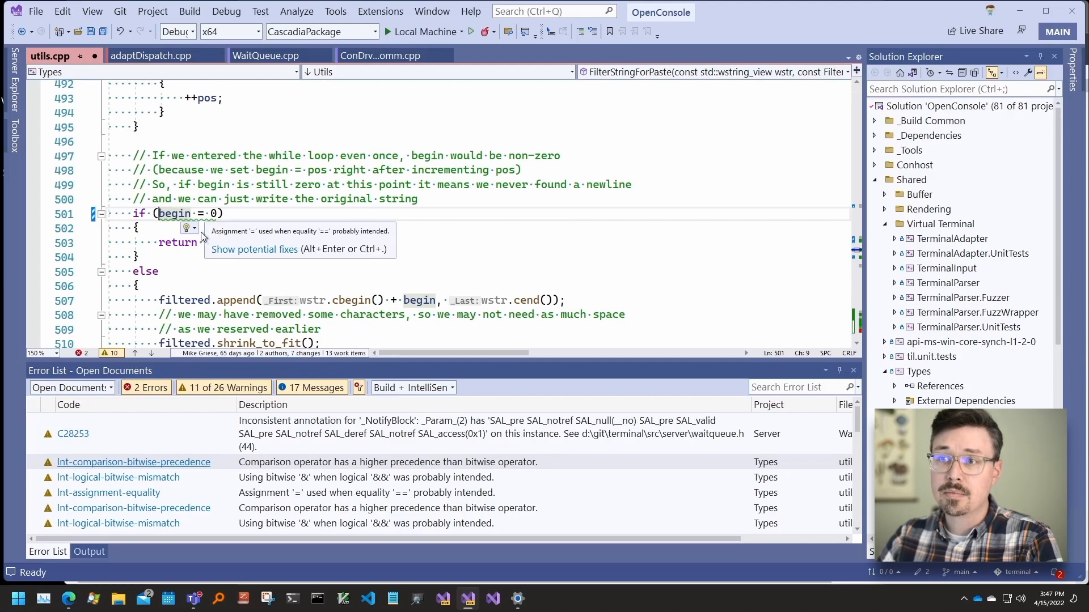
{"action": "left_click", "coordinate": [195, 228]}
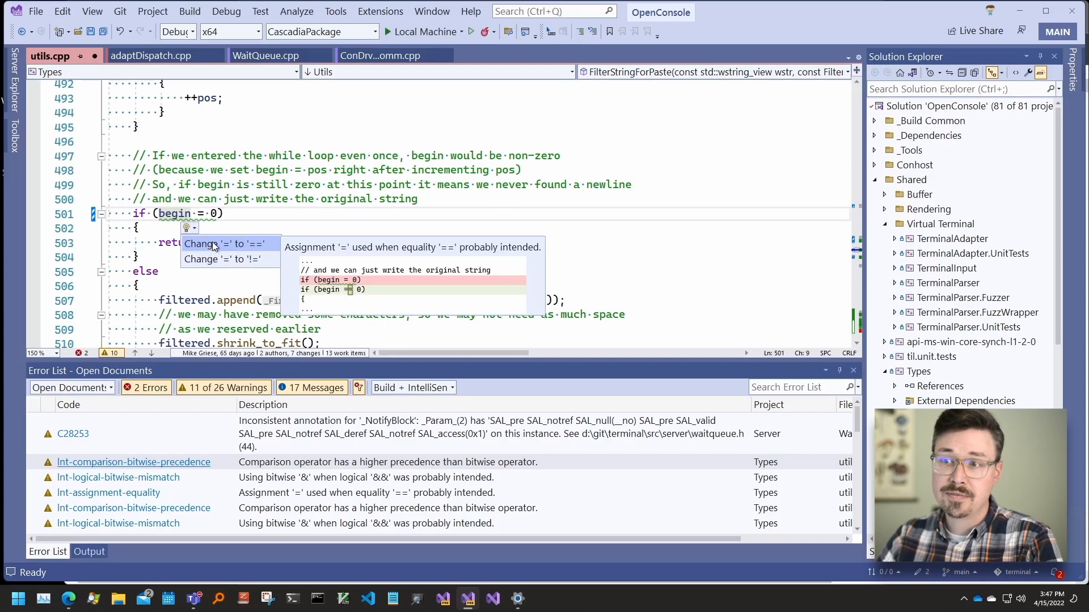
{"action": "mouse_move", "coordinate": [216, 259]}
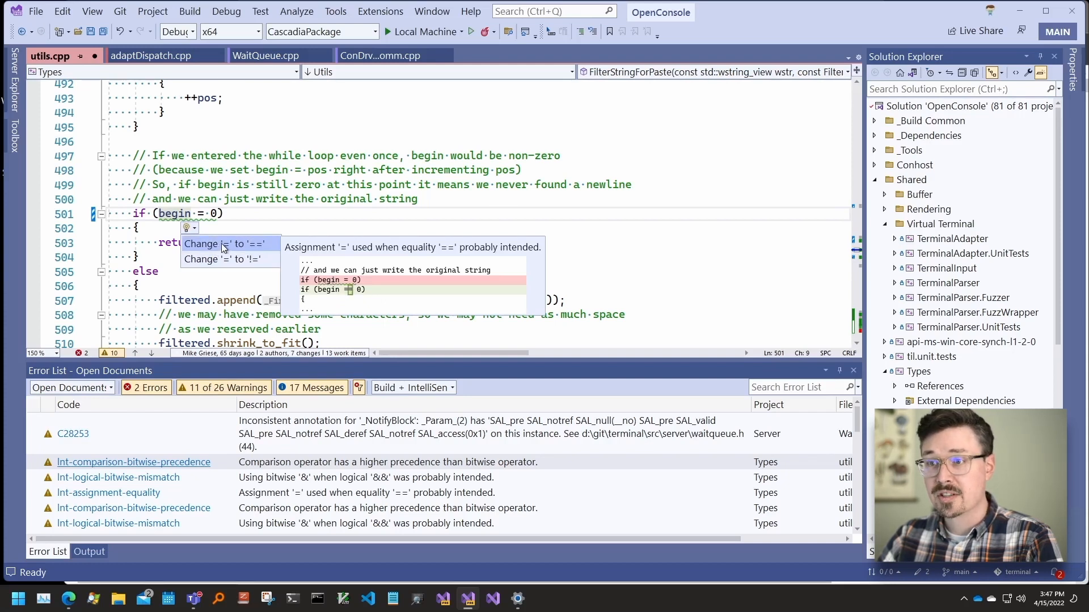
{"action": "left_click", "coordinate": [223, 243]}
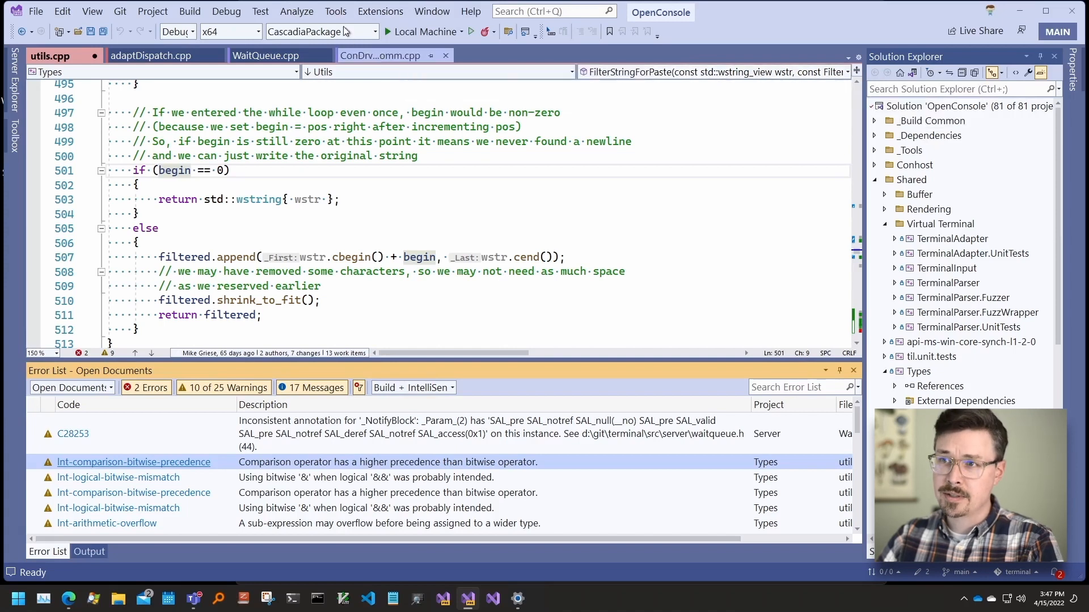
{"action": "left_click", "coordinate": [335, 10]}
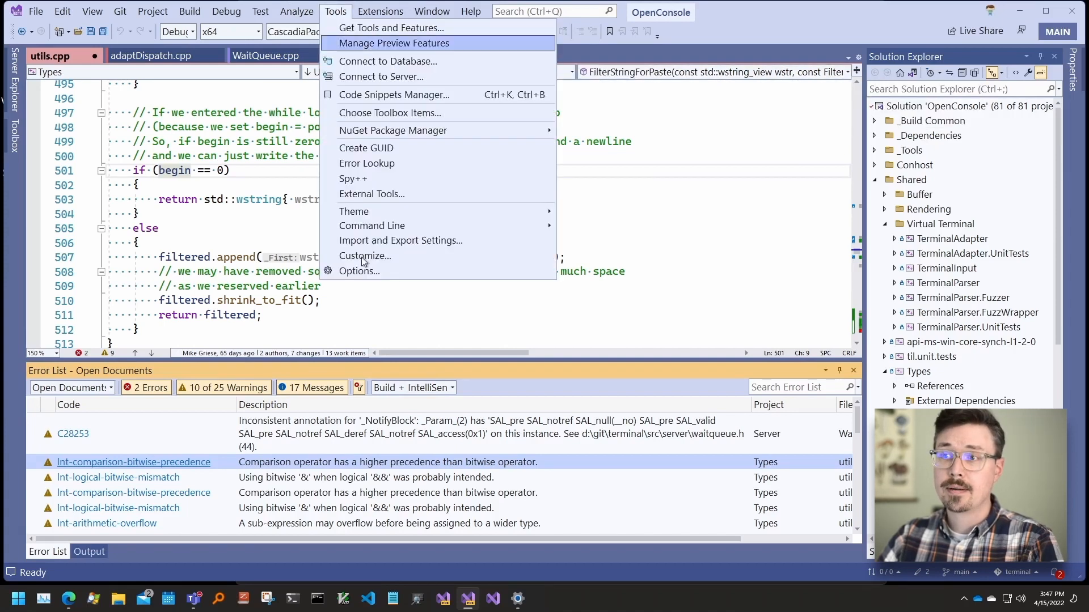
{"action": "left_click", "coordinate": [359, 271]}
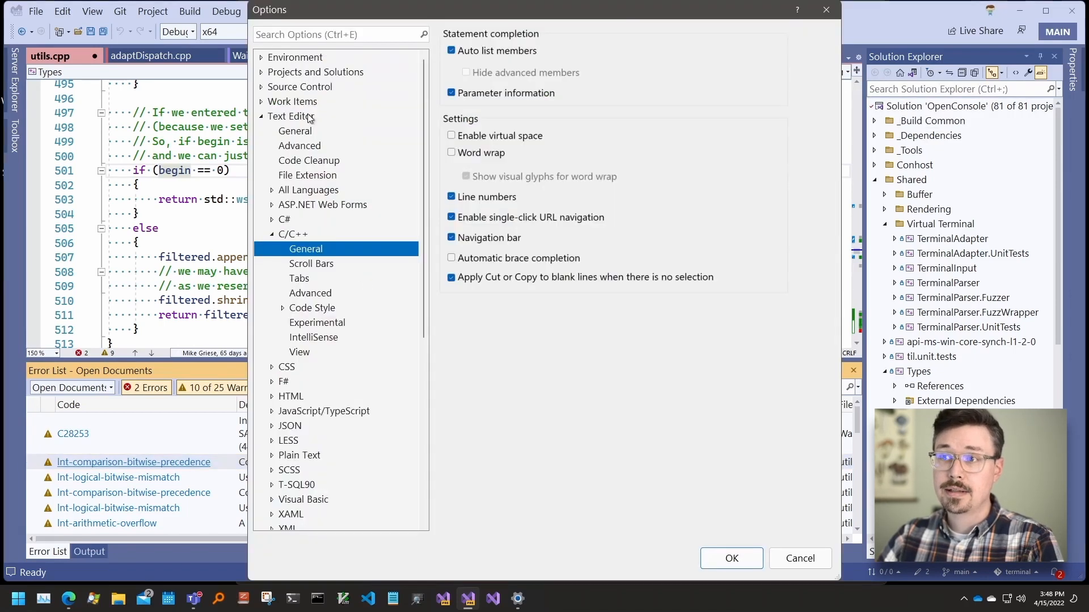
{"action": "left_click", "coordinate": [292, 234]}
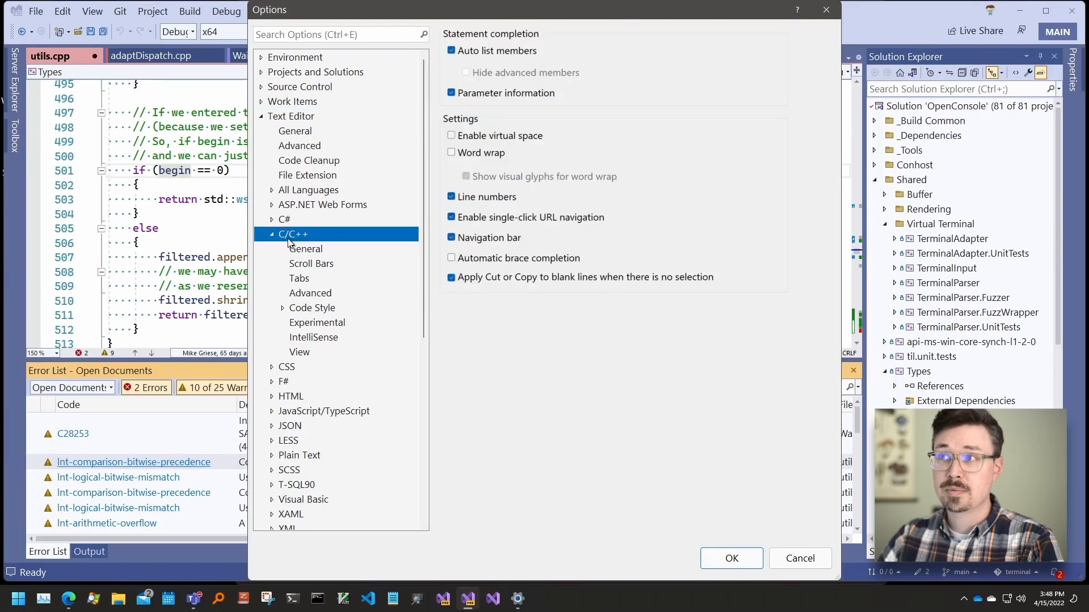
{"action": "left_click", "coordinate": [311, 308]}
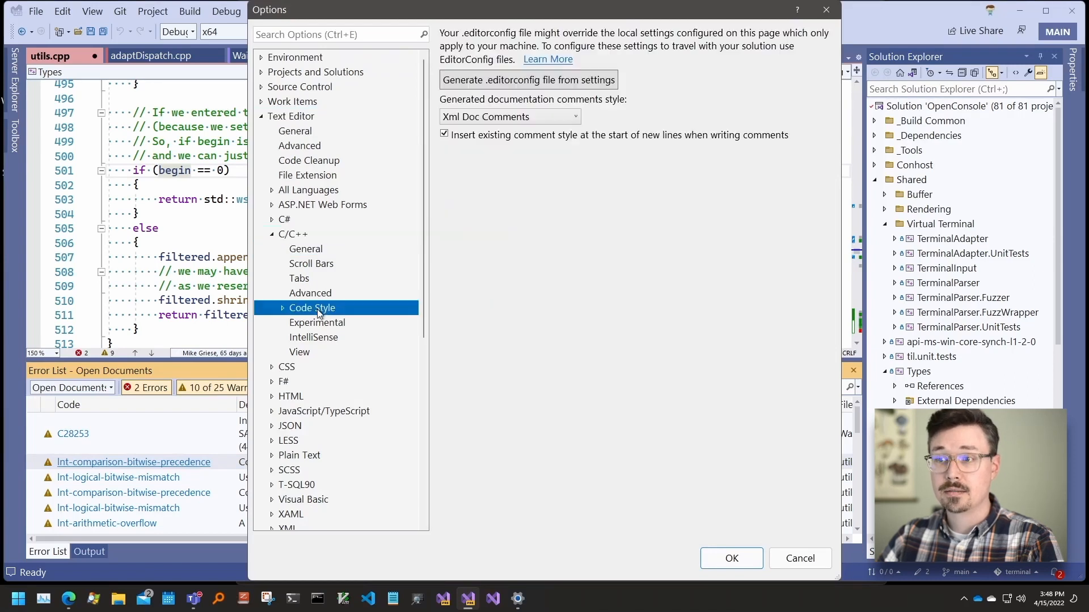
{"action": "left_click", "coordinate": [312, 352]}
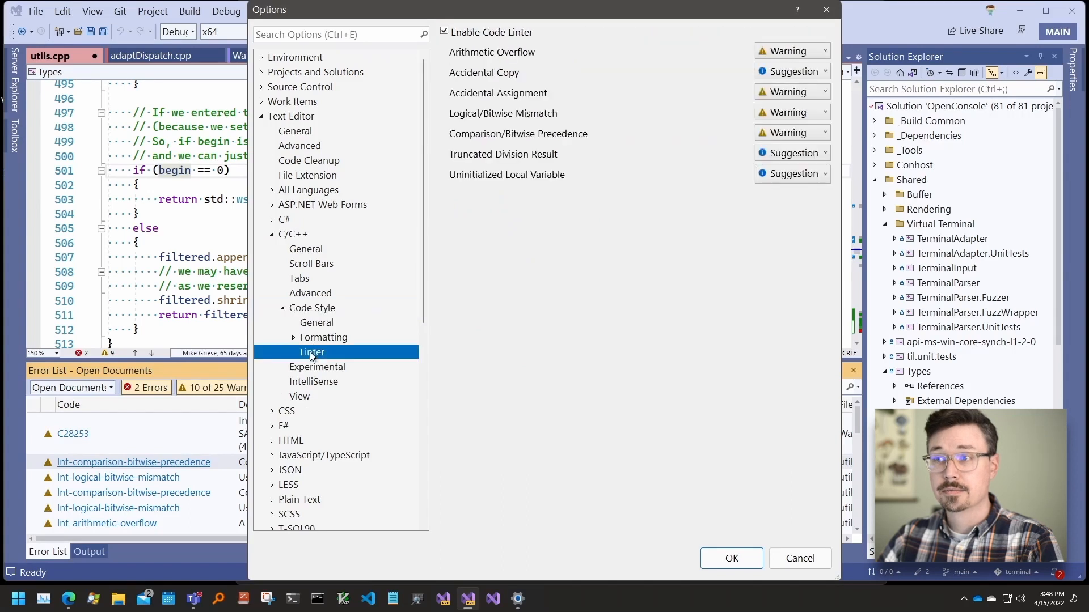
{"action": "mouse_move", "coordinate": [776, 235]}
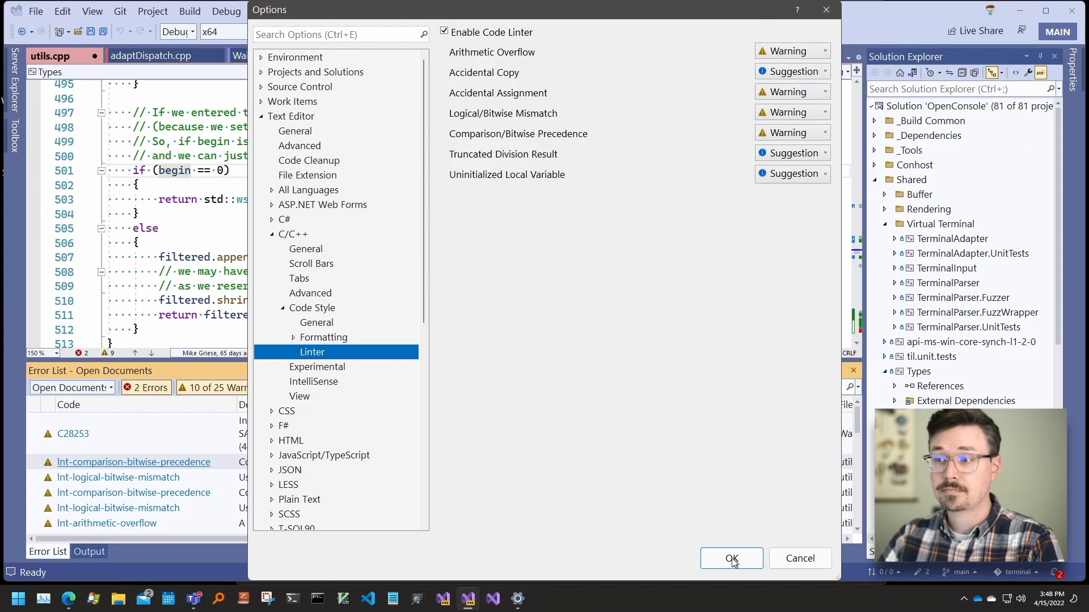
{"action": "left_click", "coordinate": [732, 559]}
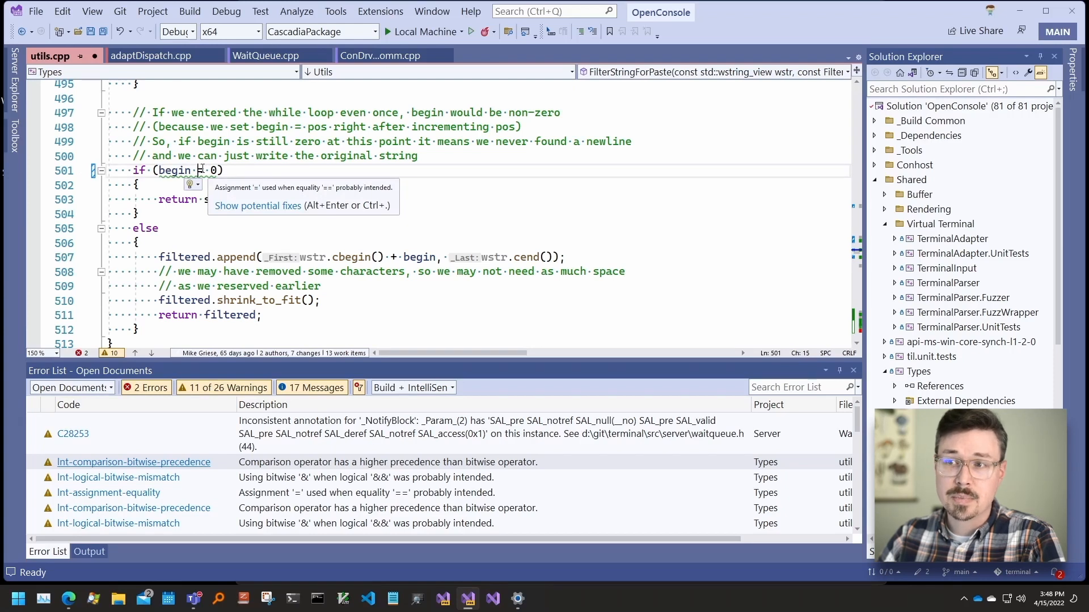
Step: Apply the Change '=' to '!=' fix so line 501 tests begin != 0
{"action": "left_click", "coordinate": [198, 184]}
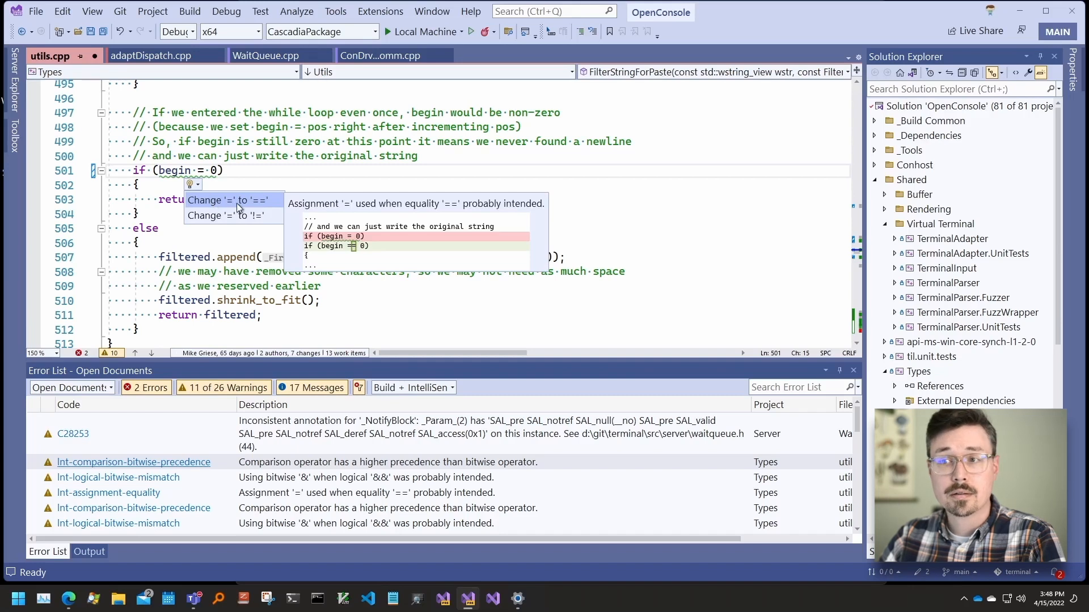
{"action": "mouse_move", "coordinate": [255, 215]}
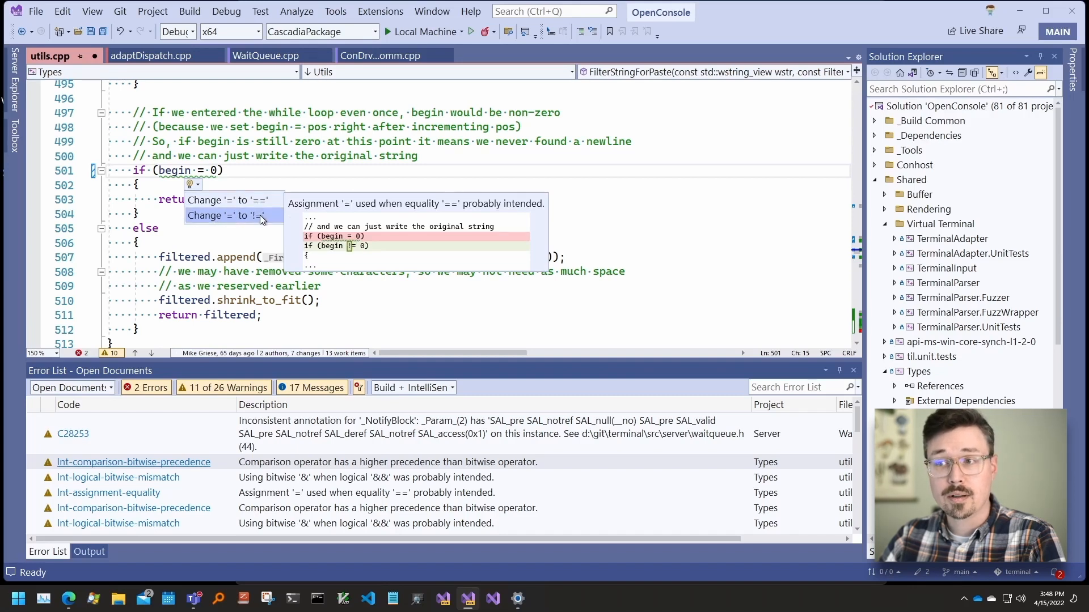
{"action": "left_click", "coordinate": [225, 216]}
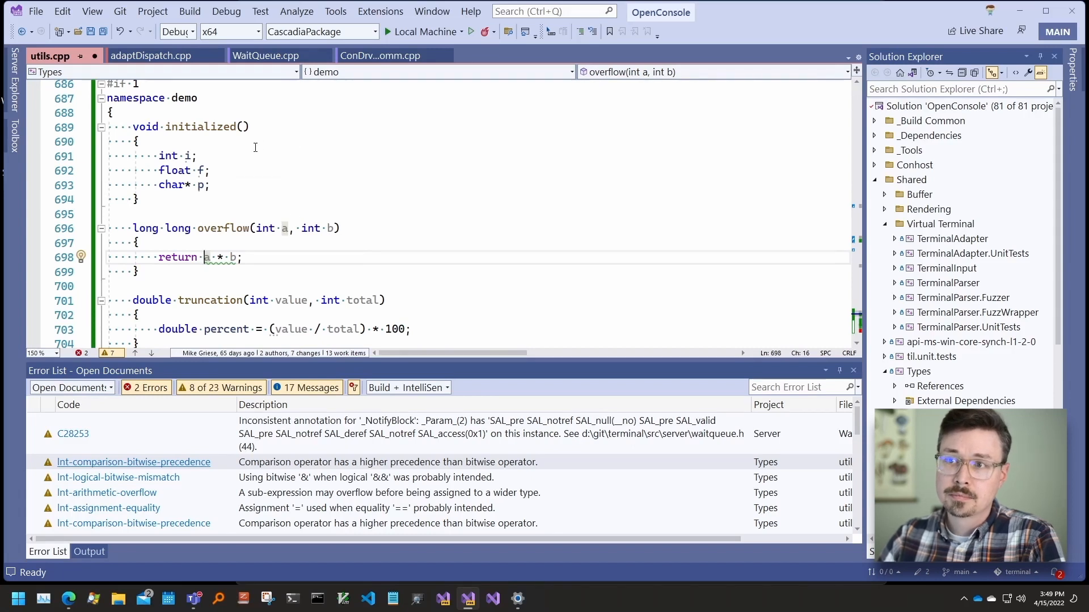
Step: Apply Add initializer quick actions to int i and float f in initialized()
{"action": "left_click", "coordinate": [212, 170]}
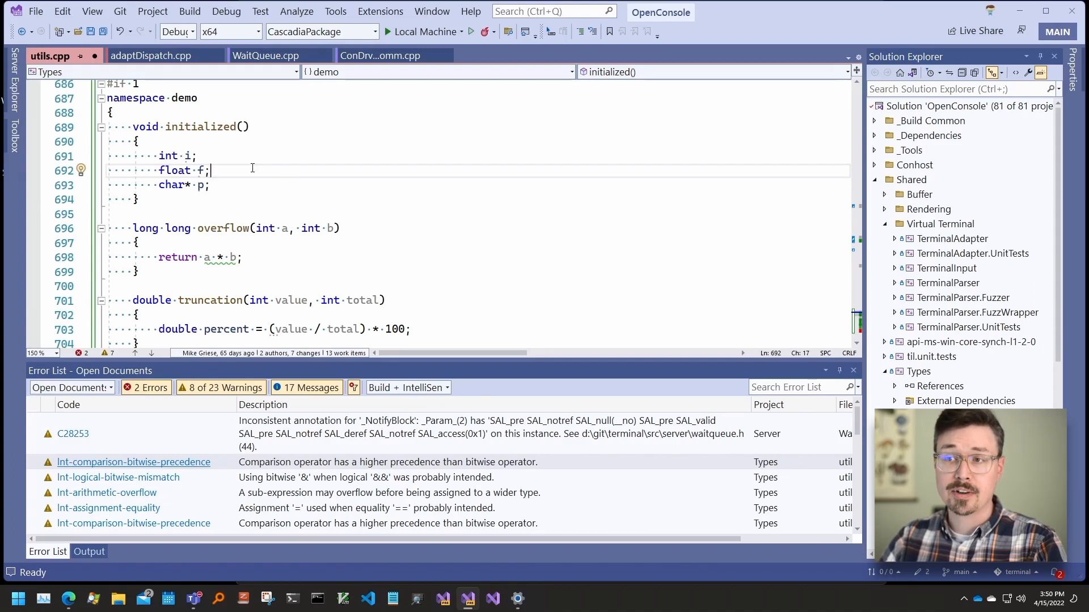
{"action": "mouse_move", "coordinate": [209, 164]}
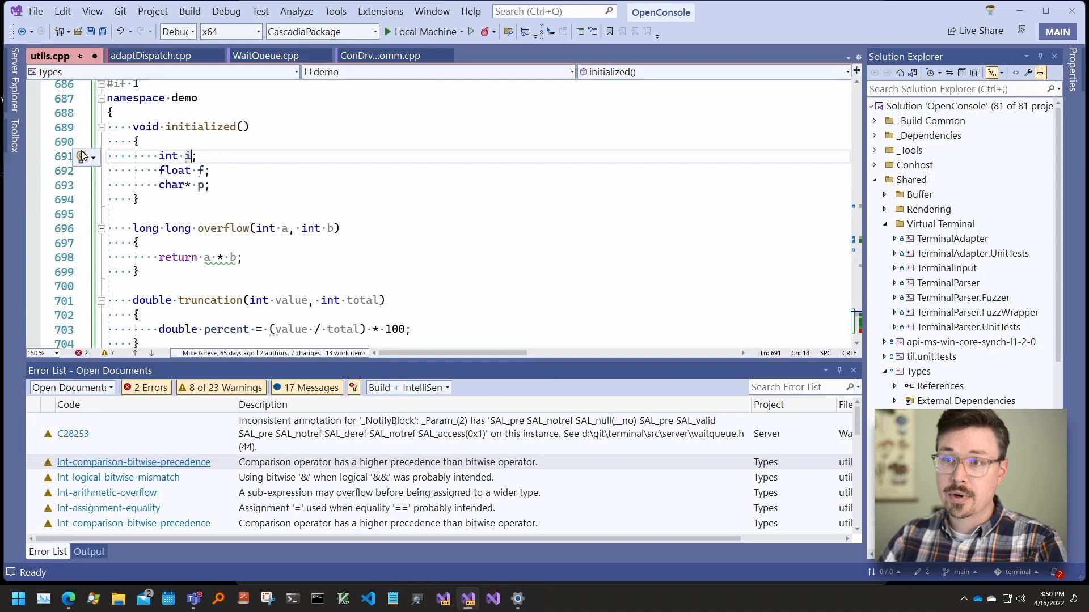
{"action": "left_click", "coordinate": [81, 158]}
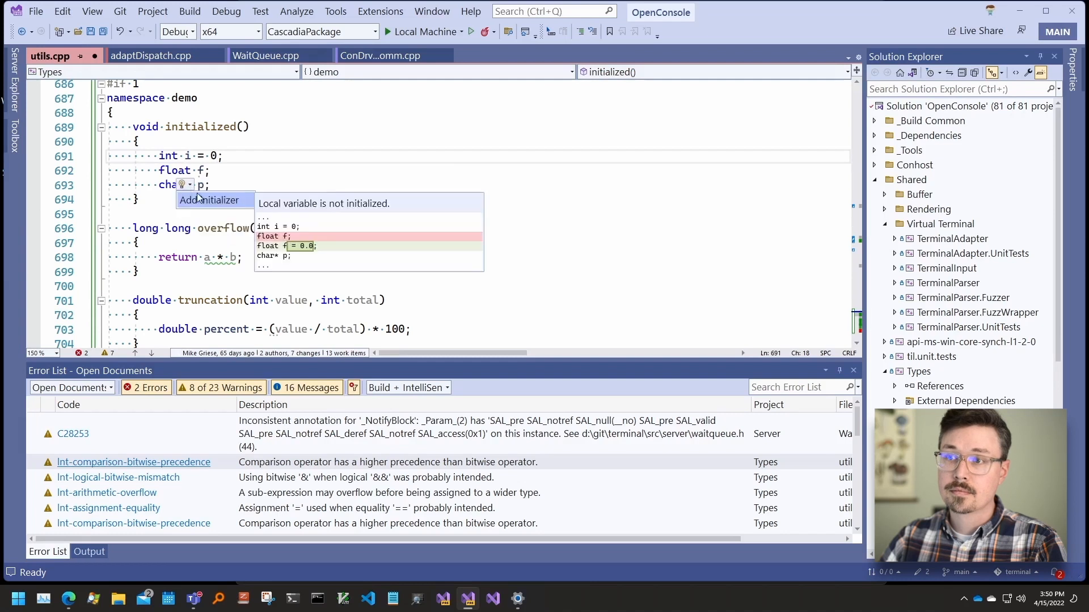
{"action": "left_click", "coordinate": [214, 200]}
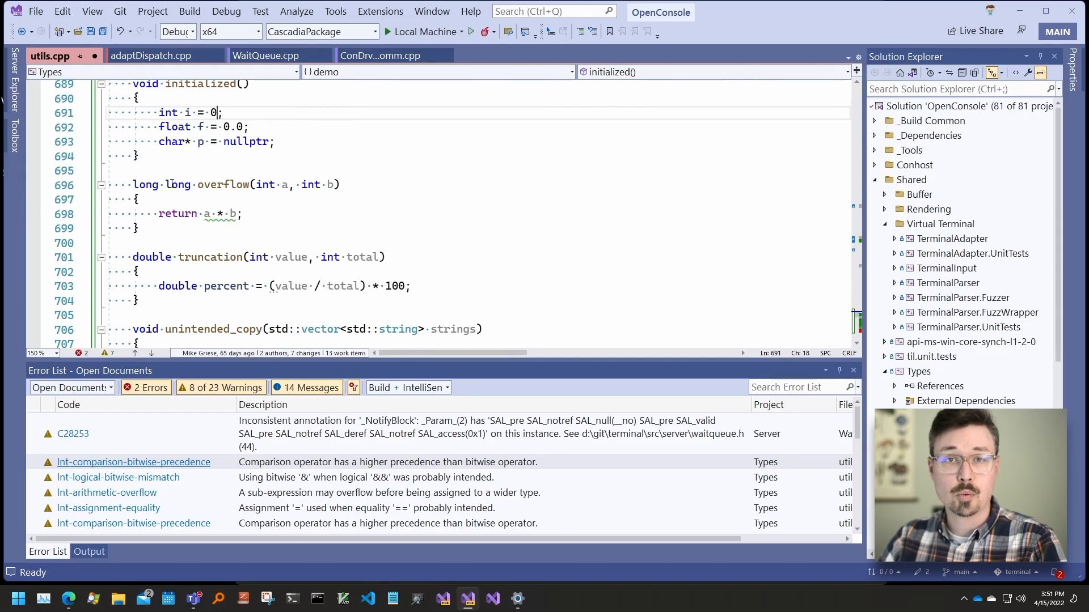
{"action": "mouse_move", "coordinate": [217, 214]}
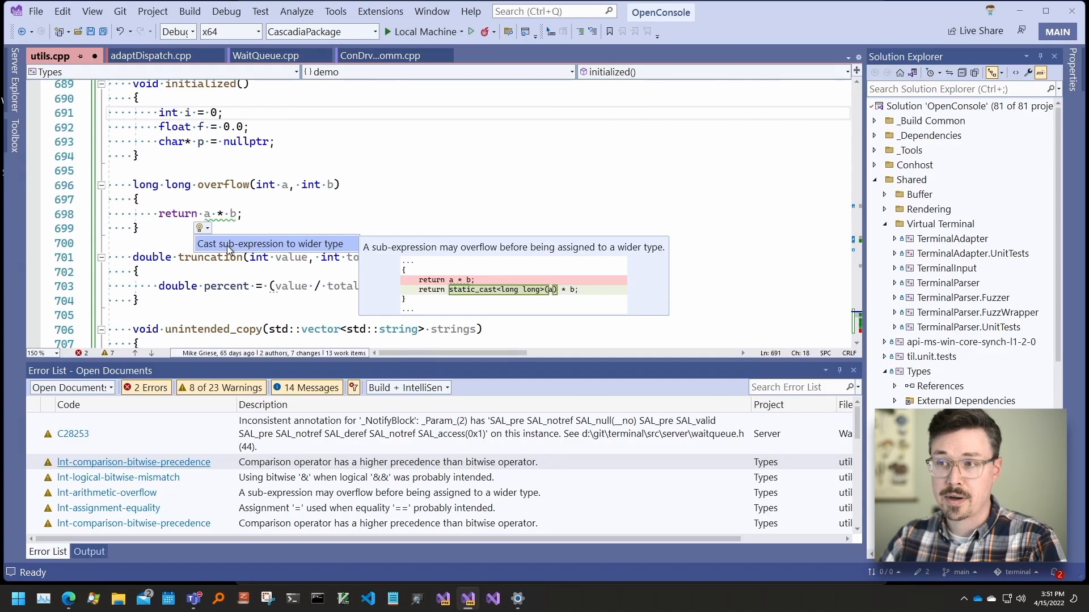
Step: Finish the initialized() locals as i = 0, f = 0.0 and p = nullptr
{"action": "left_click", "coordinate": [275, 244]}
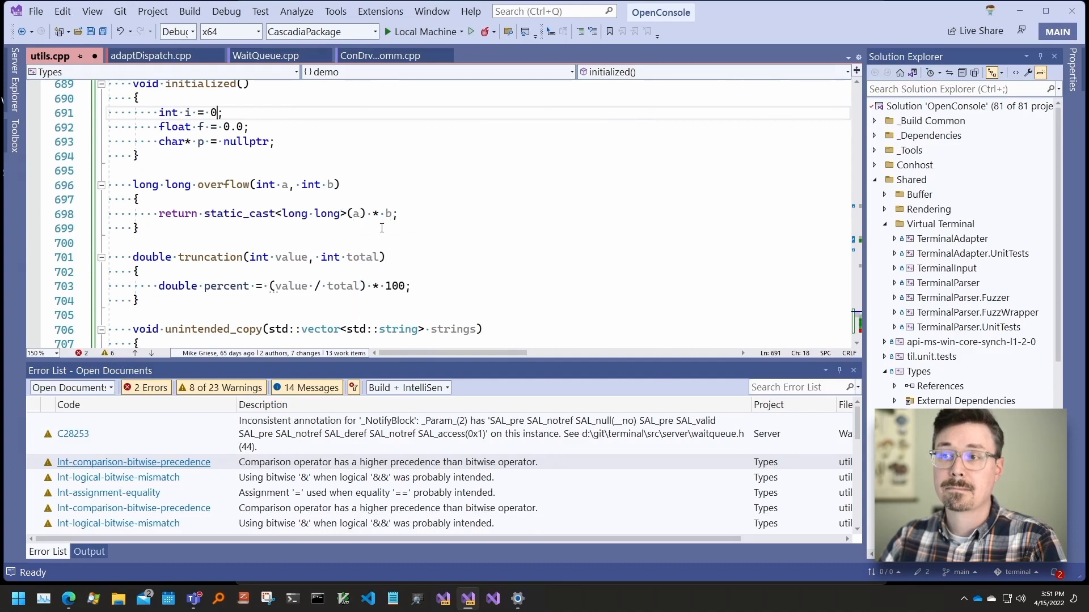
Step: Apply 'Add cast or use floating point literal' to cast value to double in truncation()
{"action": "scroll", "scroll_direction": "down", "scroll_amount": 3}
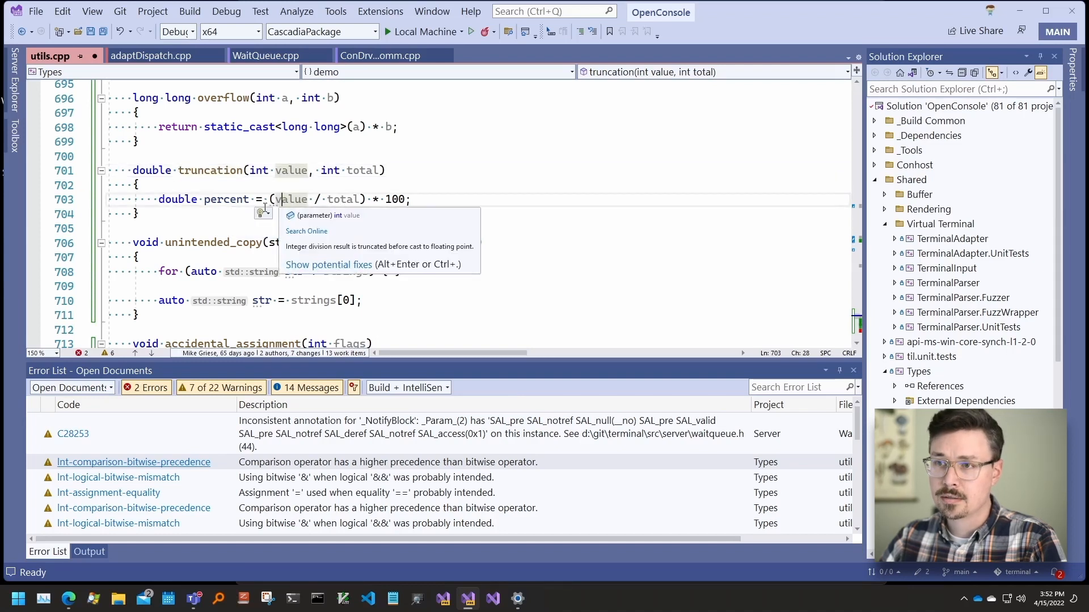
{"action": "left_click", "coordinate": [260, 214]}
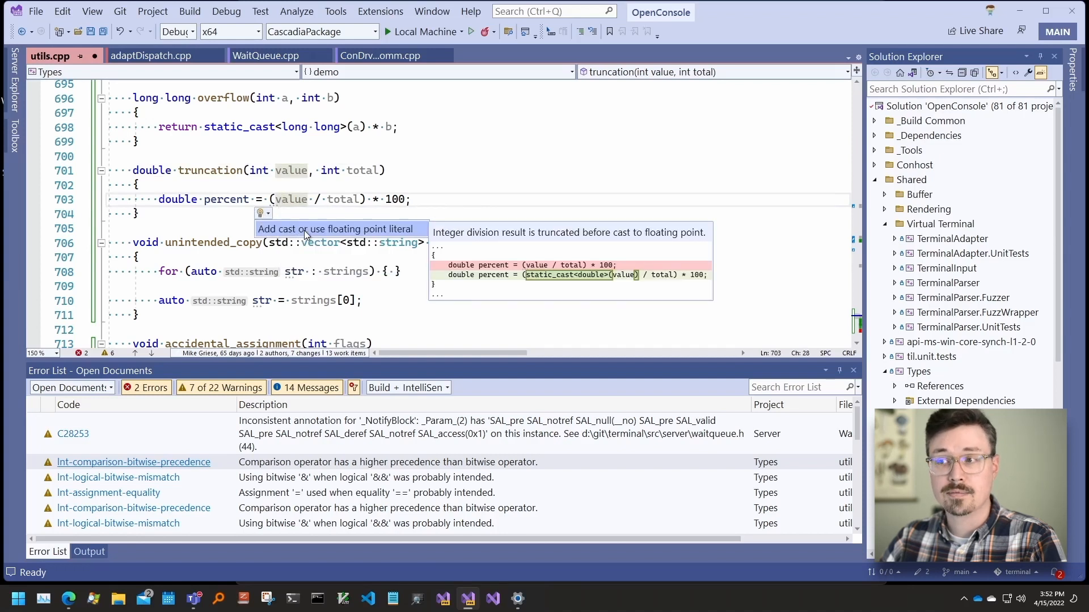
{"action": "left_click", "coordinate": [340, 229]}
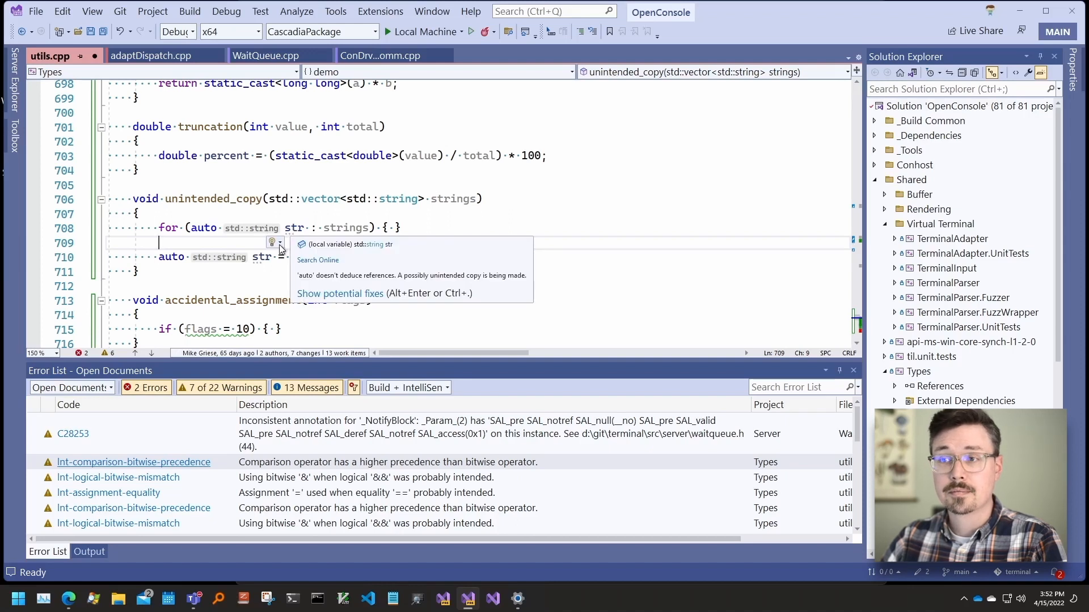
Step: Apply 'Add & to declare a reference' to the loop str and line 710's str
{"action": "left_click", "coordinate": [340, 293]}
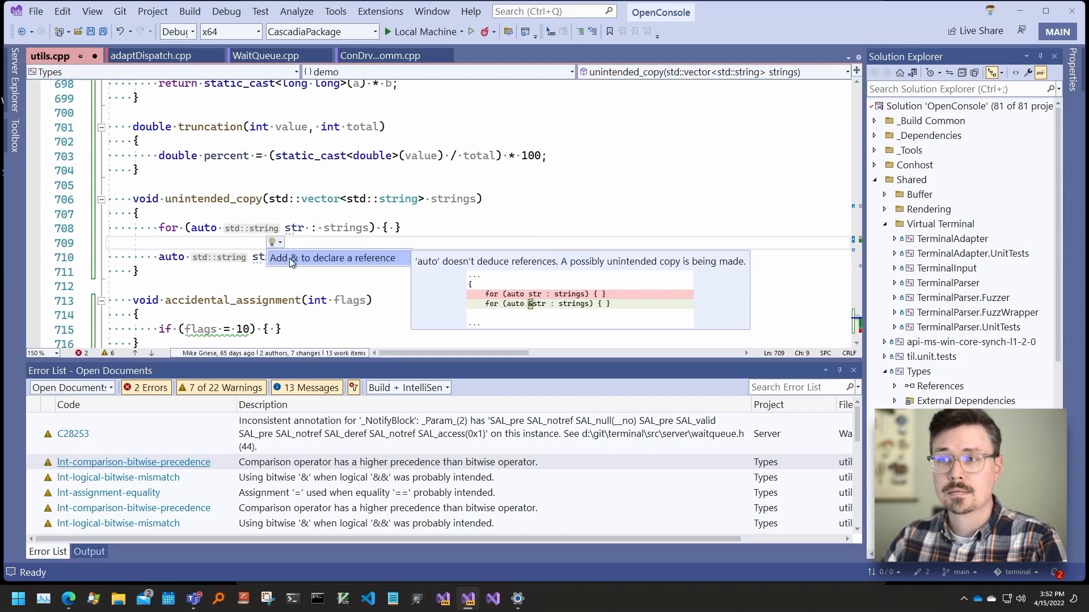
{"action": "left_click", "coordinate": [338, 258]}
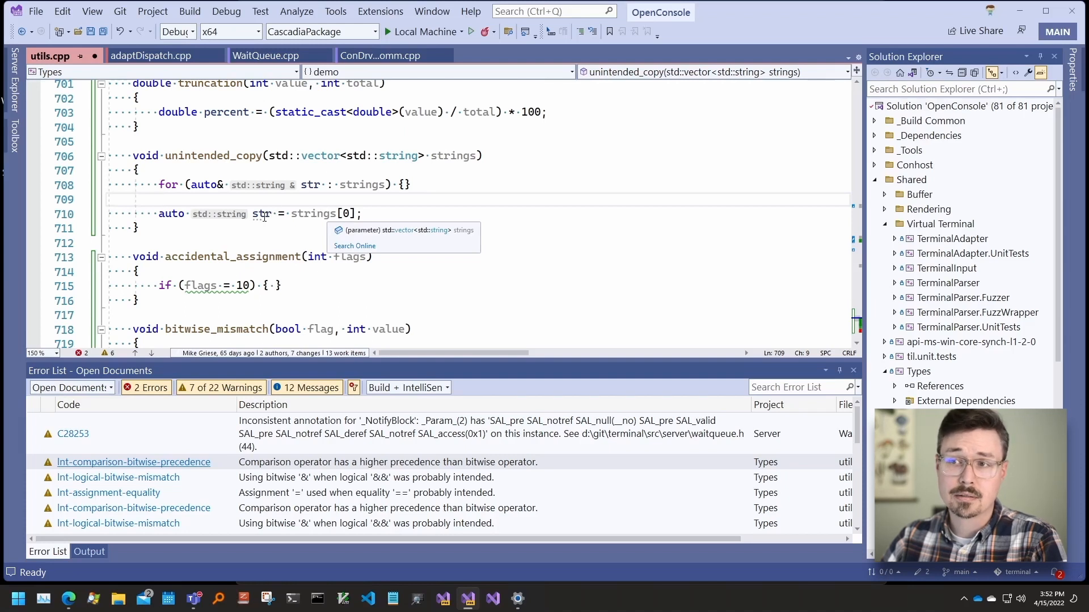
{"action": "left_click", "coordinate": [263, 214]}
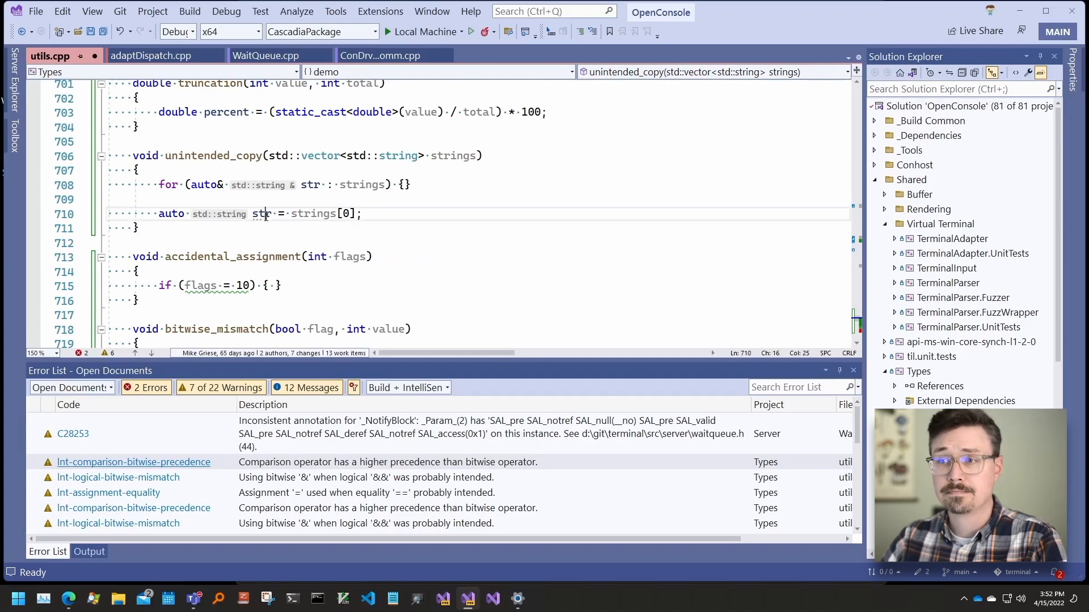
{"action": "left_click", "coordinate": [245, 228]}
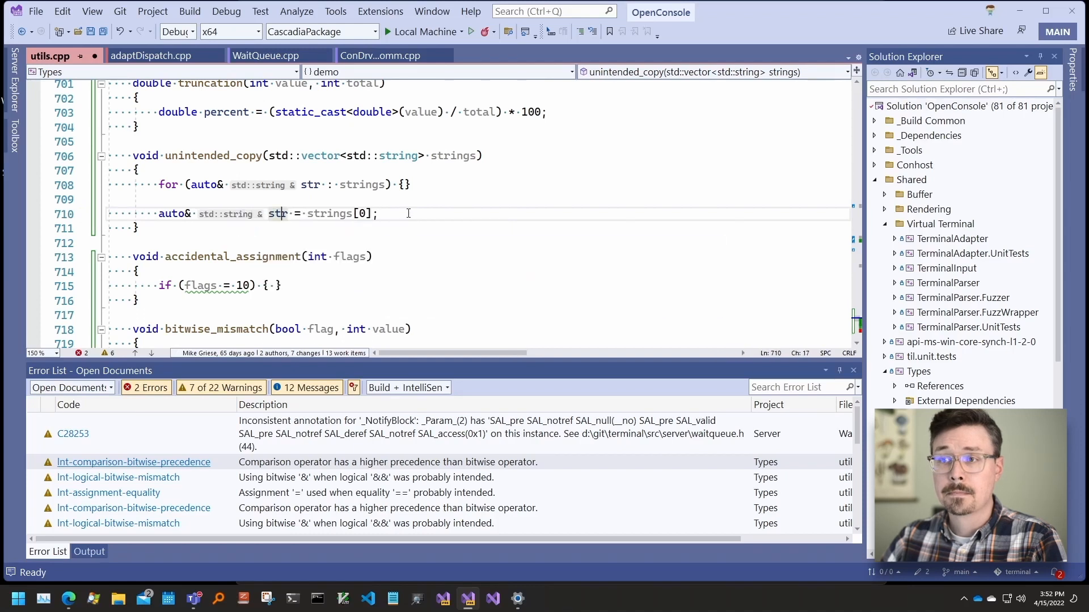
{"action": "scroll", "scroll_direction": "down", "scroll_amount": 3}
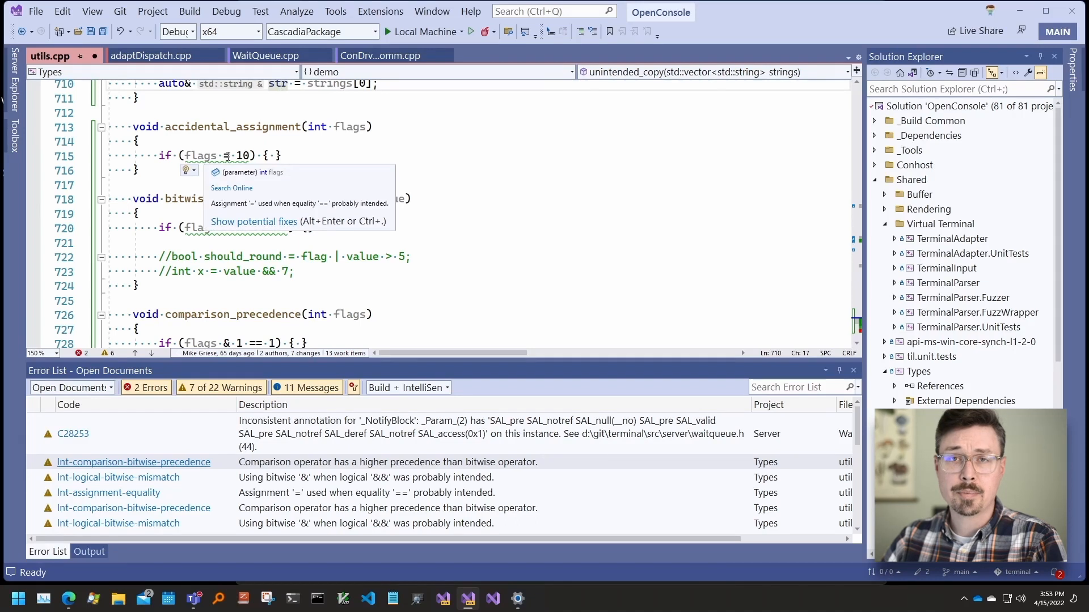
Step: Apply the Change '=' to '==' fix so accidental_assignment tests flags == 10
{"action": "left_click", "coordinate": [254, 221]}
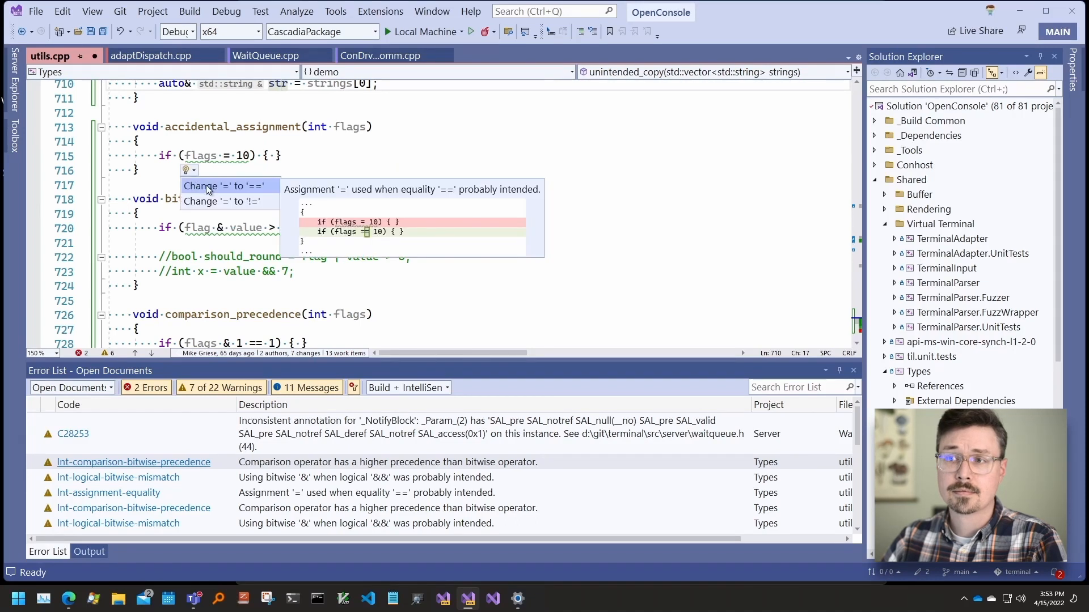
{"action": "left_click", "coordinate": [214, 186]}
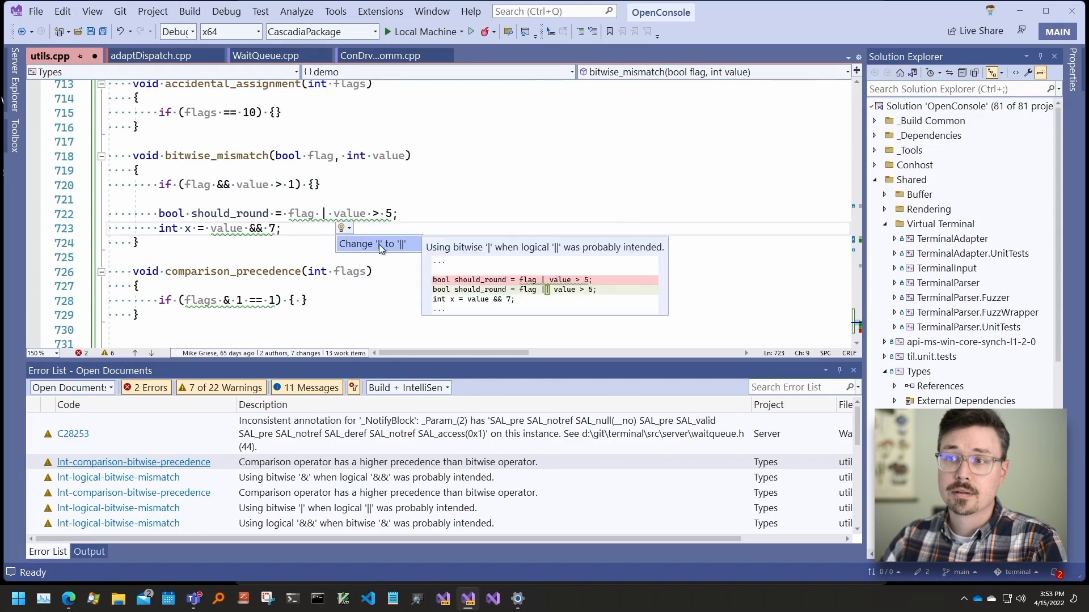
Step: Change '|' to '||' in should_round and parenthesize flags & 1 in comparison_precedence()
{"action": "left_click", "coordinate": [378, 243]}
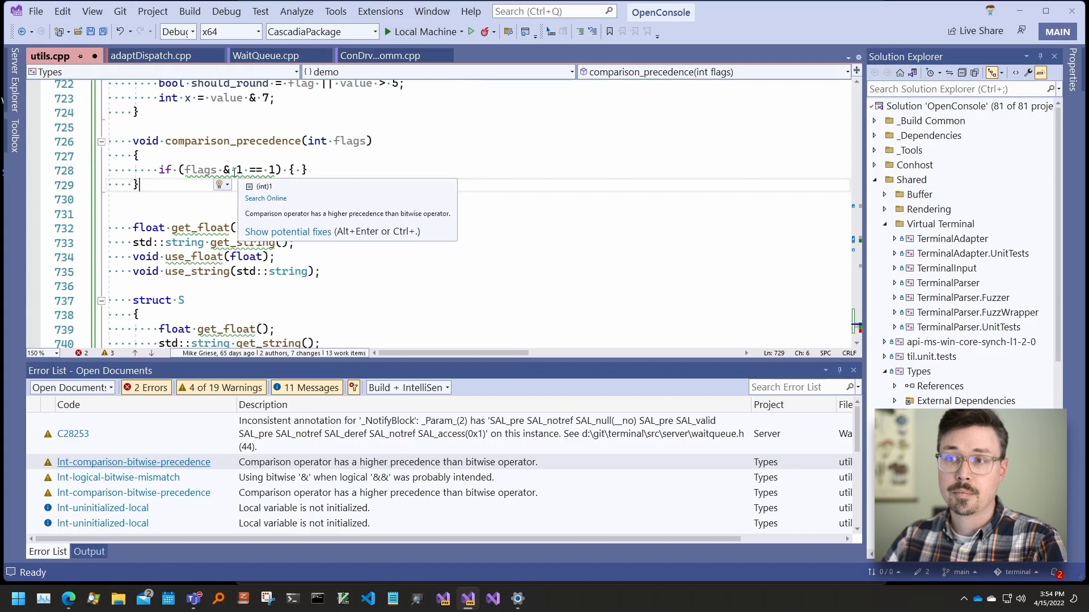
{"action": "left_click", "coordinate": [218, 185]}
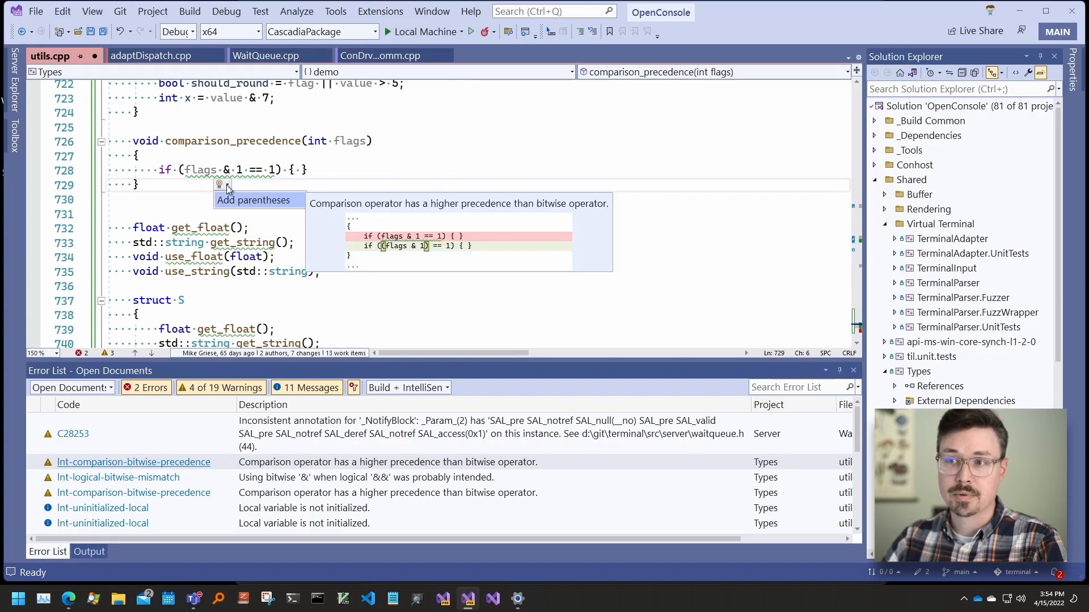
{"action": "left_click", "coordinate": [253, 200]}
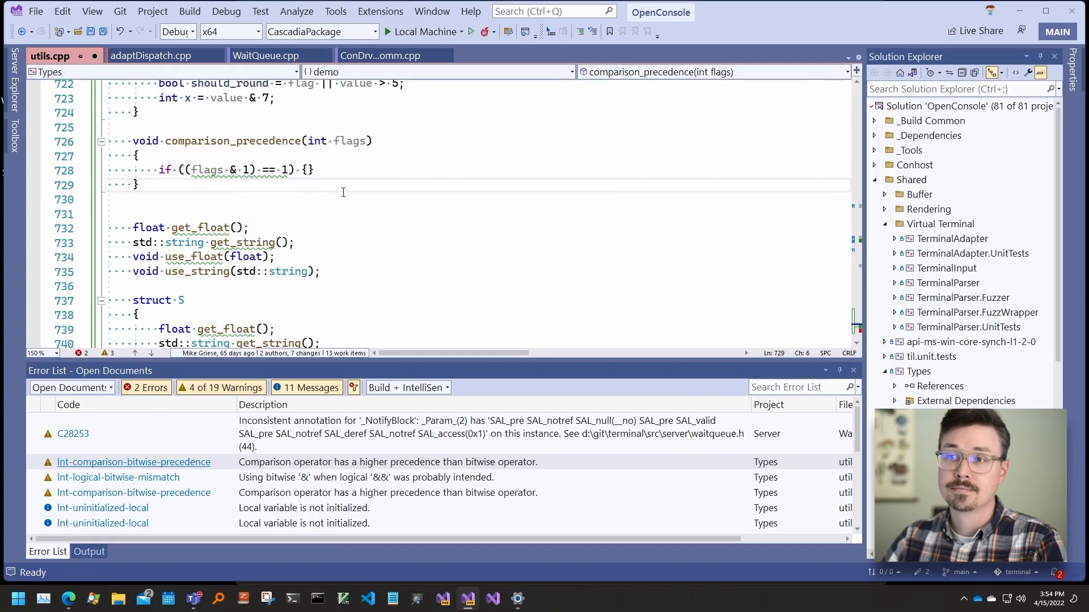
Step: Toggle the inline type hints off in the utils.cpp editor
{"action": "scroll", "scroll_direction": "down", "scroll_amount": 3}
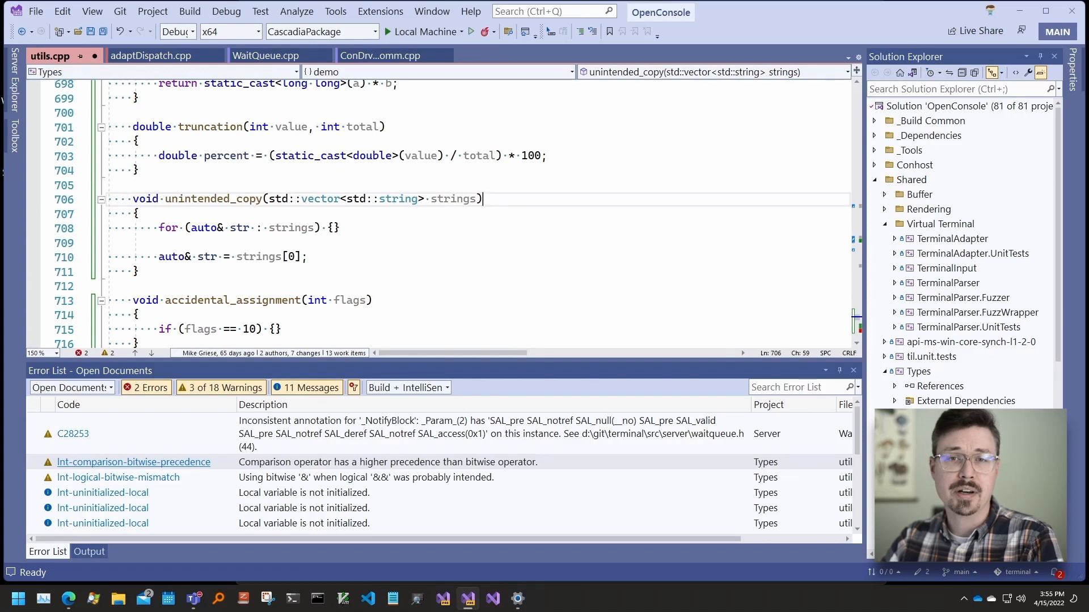
{"action": "left_click", "coordinate": [379, 56]}
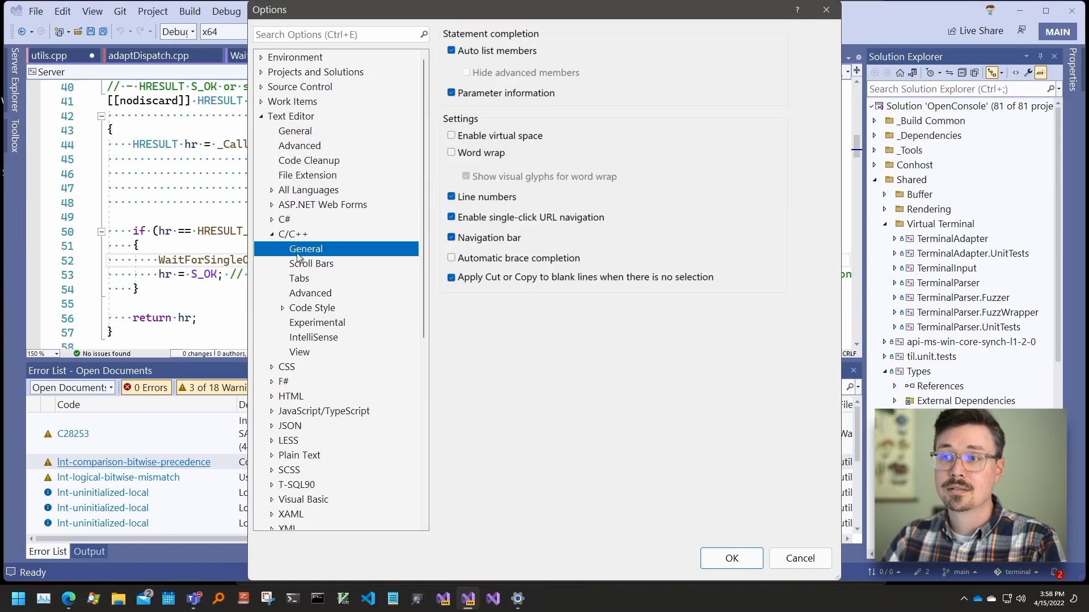
Step: Go to Text Editor > C/C++ > IntelliSense to review the Inline Hints checkboxes
{"action": "left_click", "coordinate": [314, 337]}
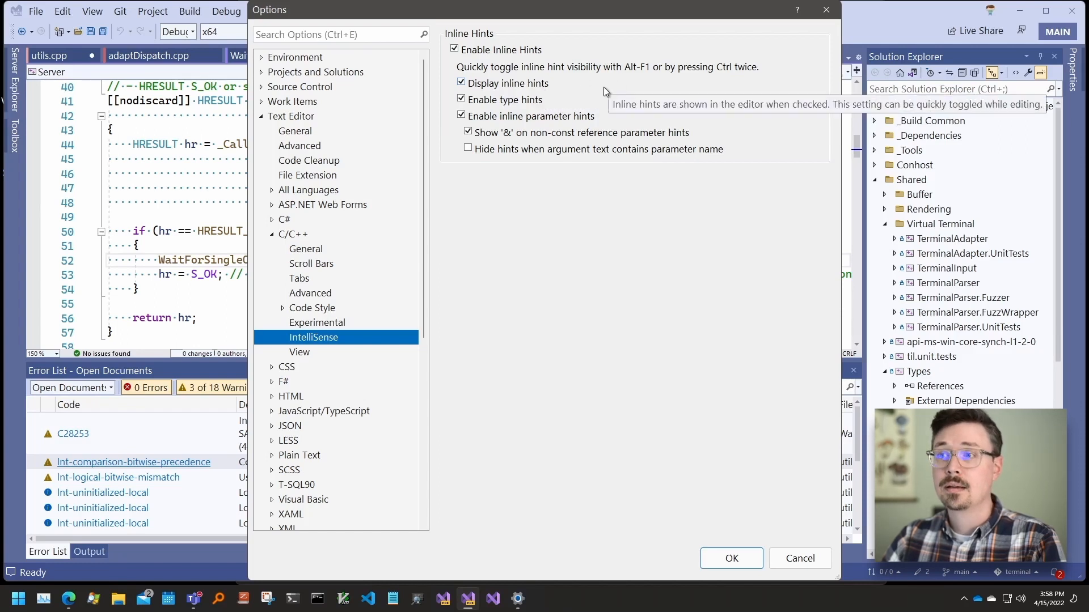
{"action": "mouse_move", "coordinate": [475, 107]}
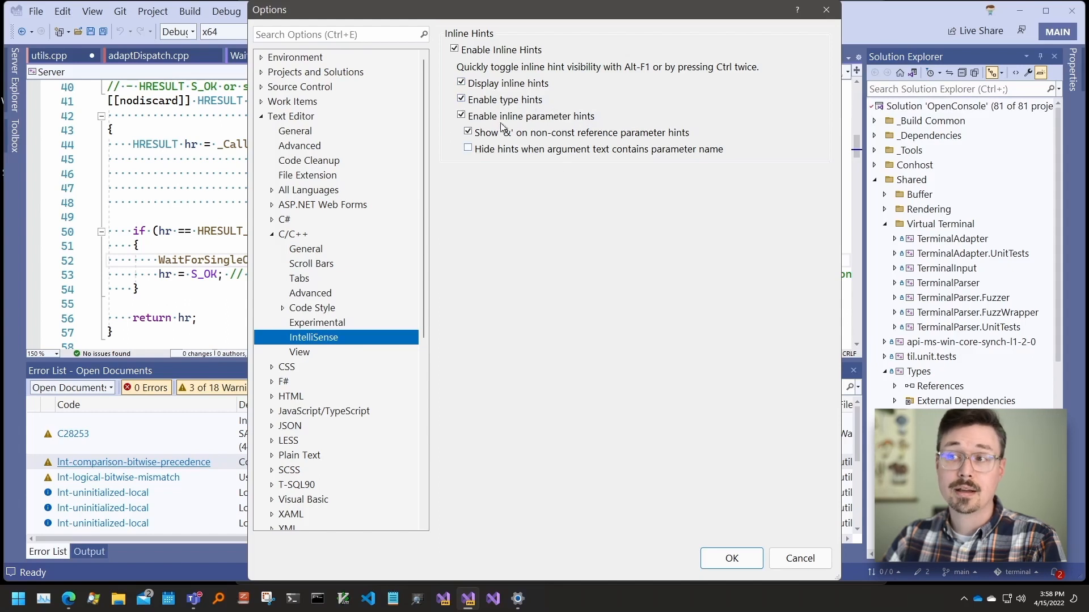
{"action": "mouse_move", "coordinate": [609, 120]}
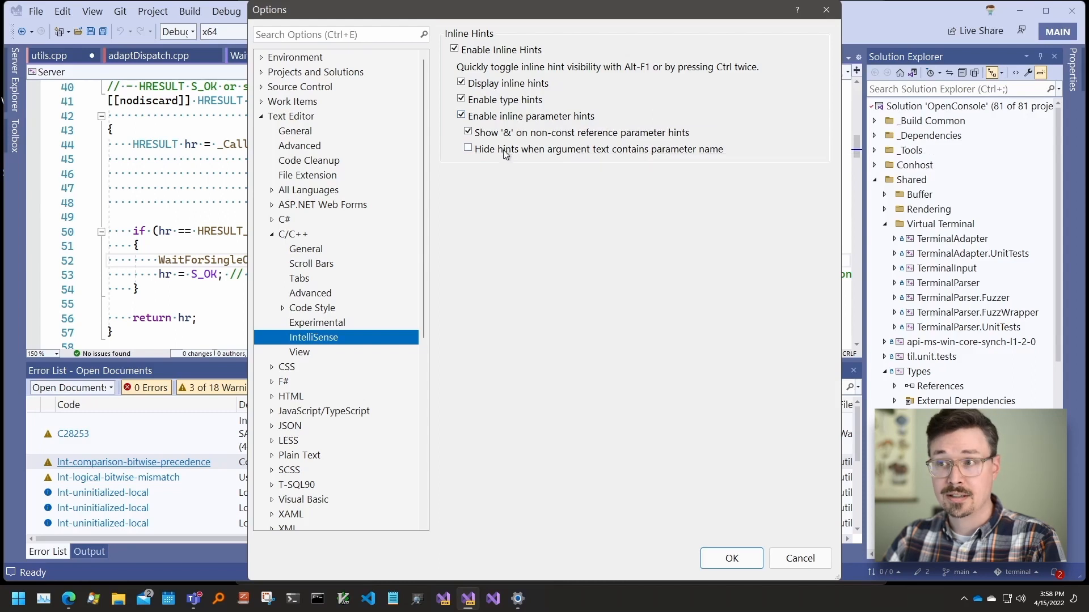
{"action": "mouse_move", "coordinate": [649, 137]}
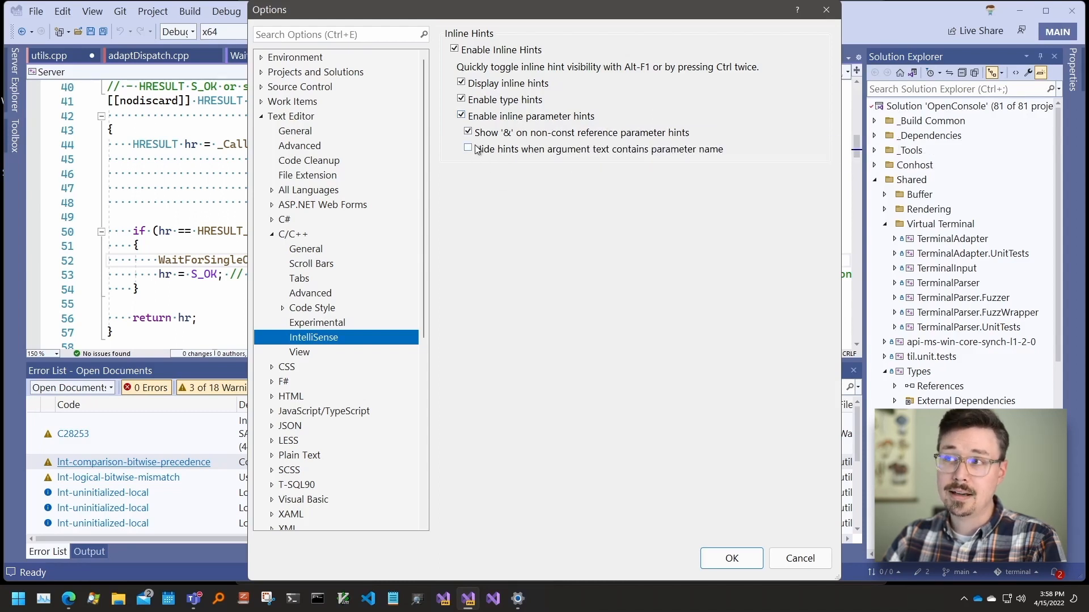
{"action": "mouse_move", "coordinate": [474, 149]}
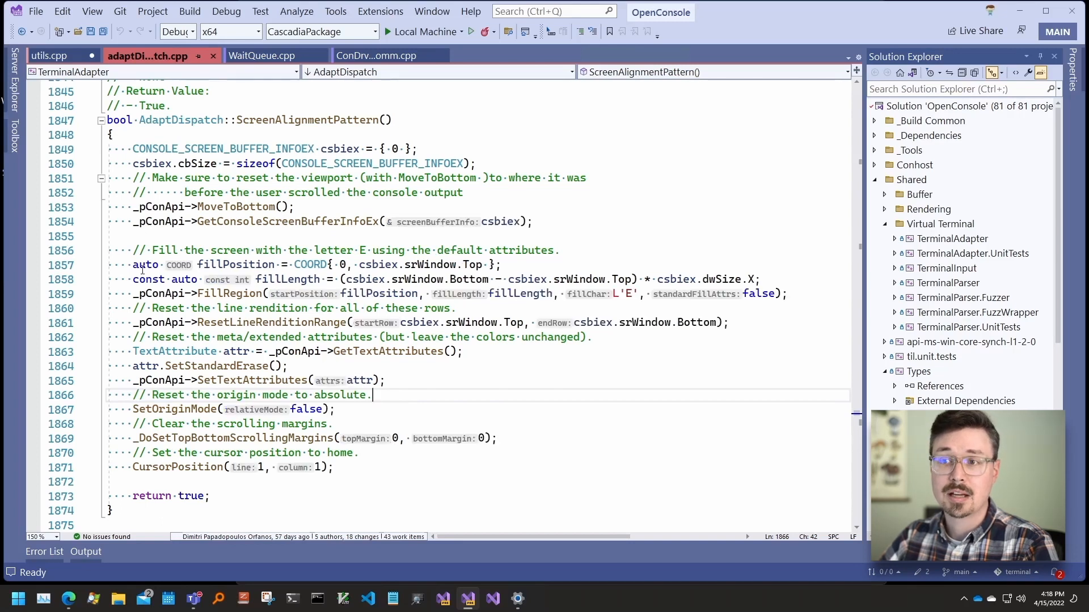
{"action": "mouse_move", "coordinate": [236, 265]}
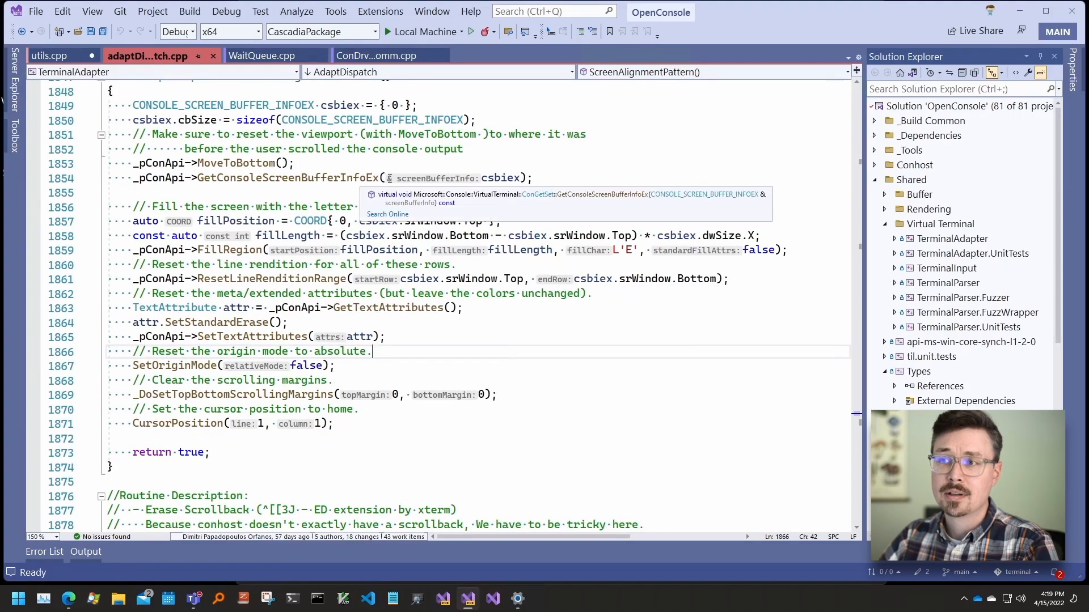
{"action": "mouse_move", "coordinate": [500, 177]}
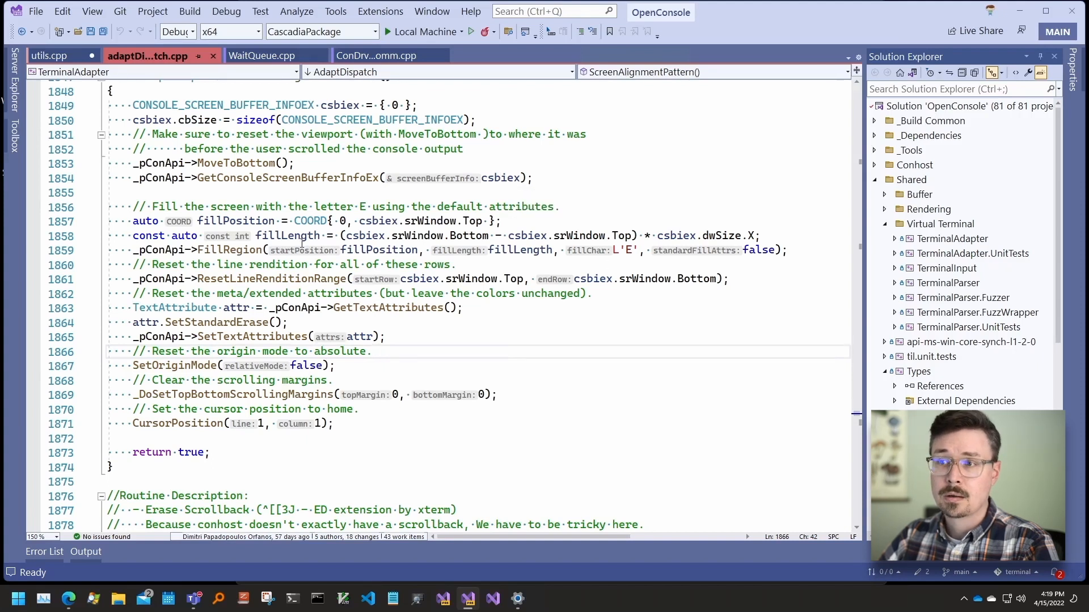
{"action": "mouse_move", "coordinate": [384, 250]}
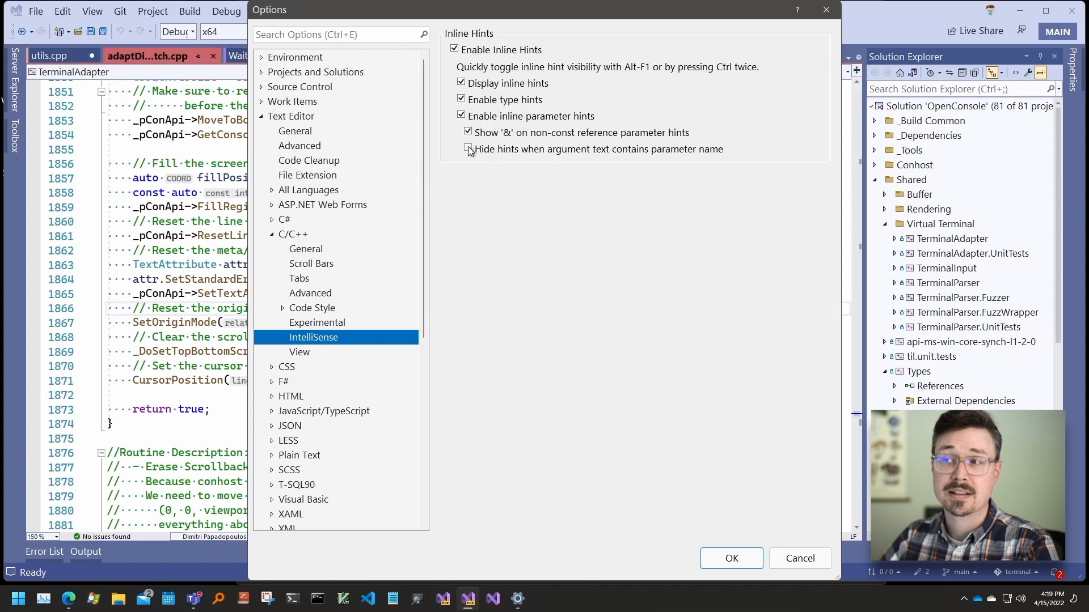
Step: Confirm the checked Inline Hints options with OK, then start the float f line
{"action": "left_click", "coordinate": [468, 149]}
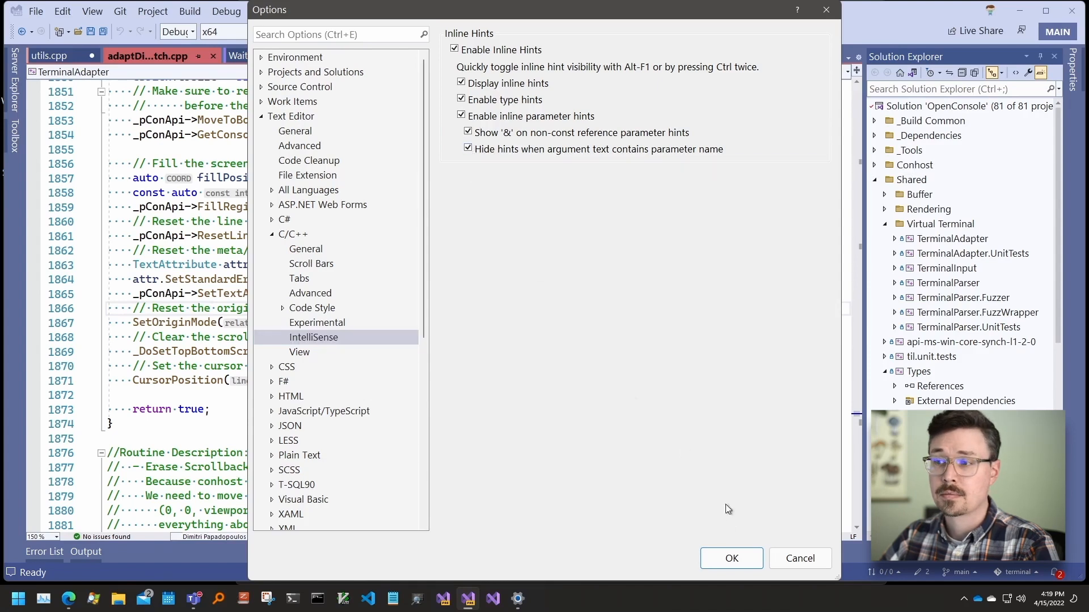
{"action": "left_click", "coordinate": [731, 559]}
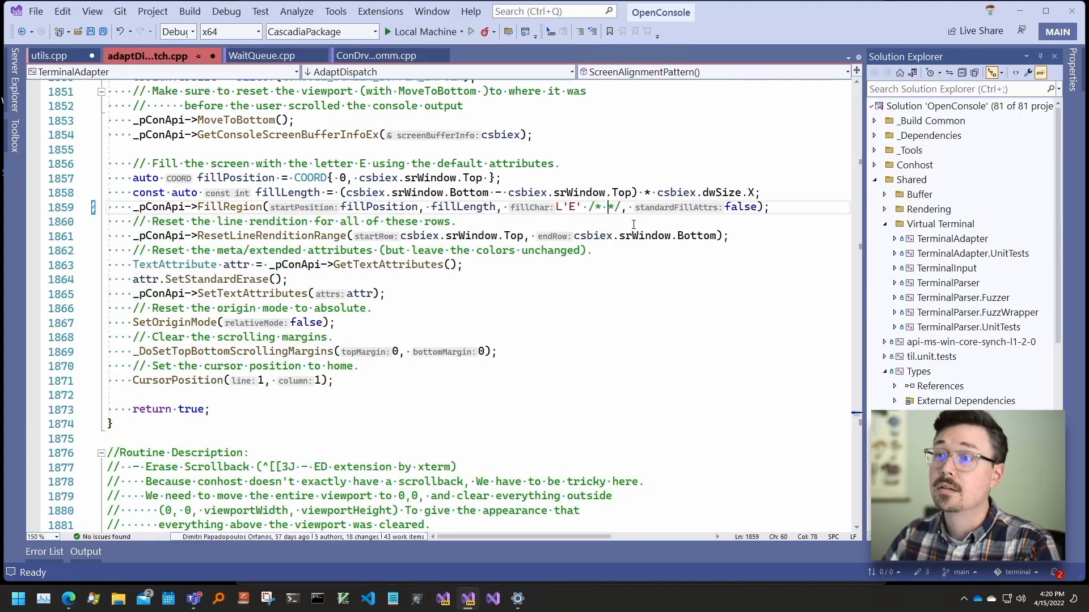
{"action": "type", "text": "fi"}
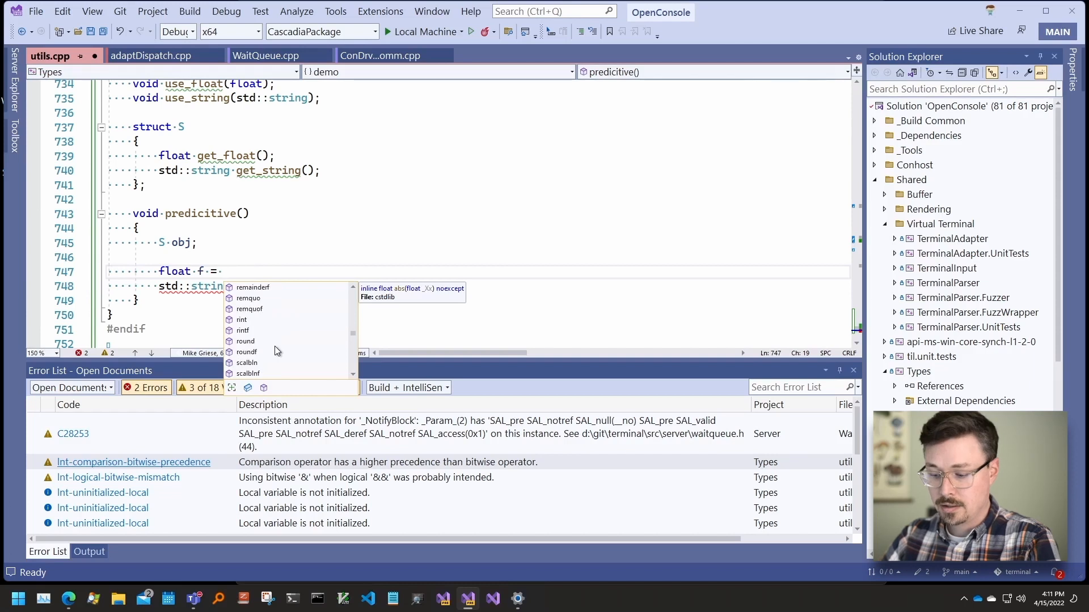
Step: Complete float f = get_float(); and std::string s = get_string(); via IntelliSense suggestions
{"action": "type", "text": "ge"}
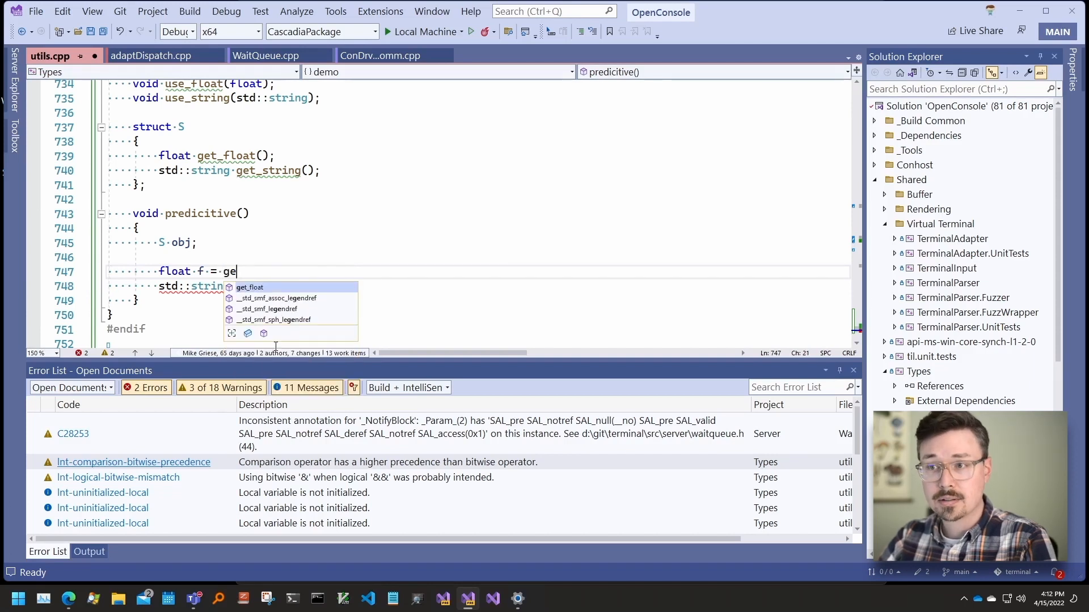
{"action": "mouse_move", "coordinate": [249, 287]}
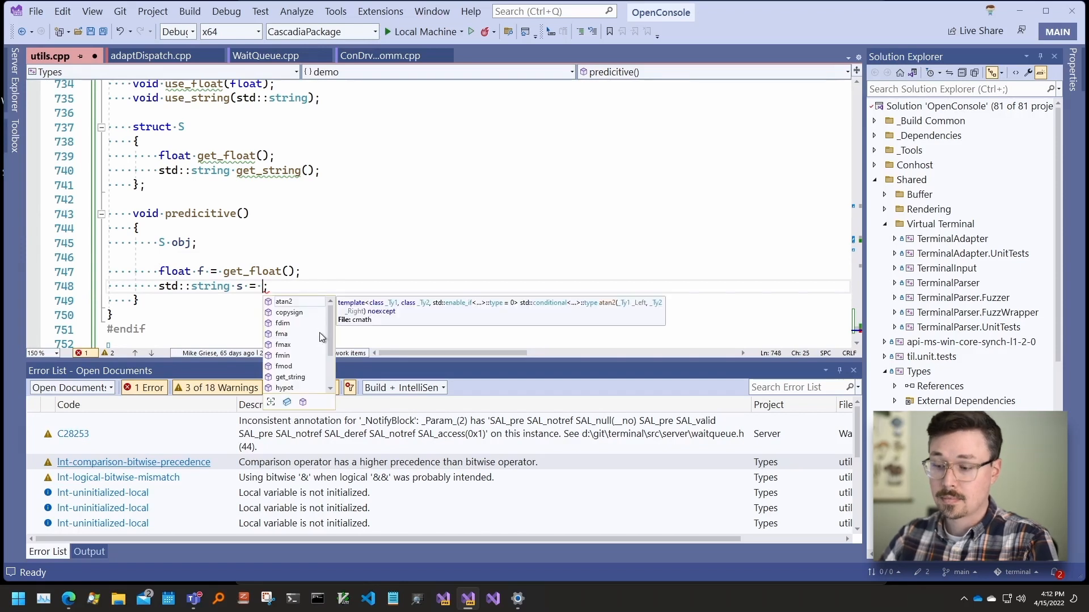
{"action": "type", "text": "get_string("}
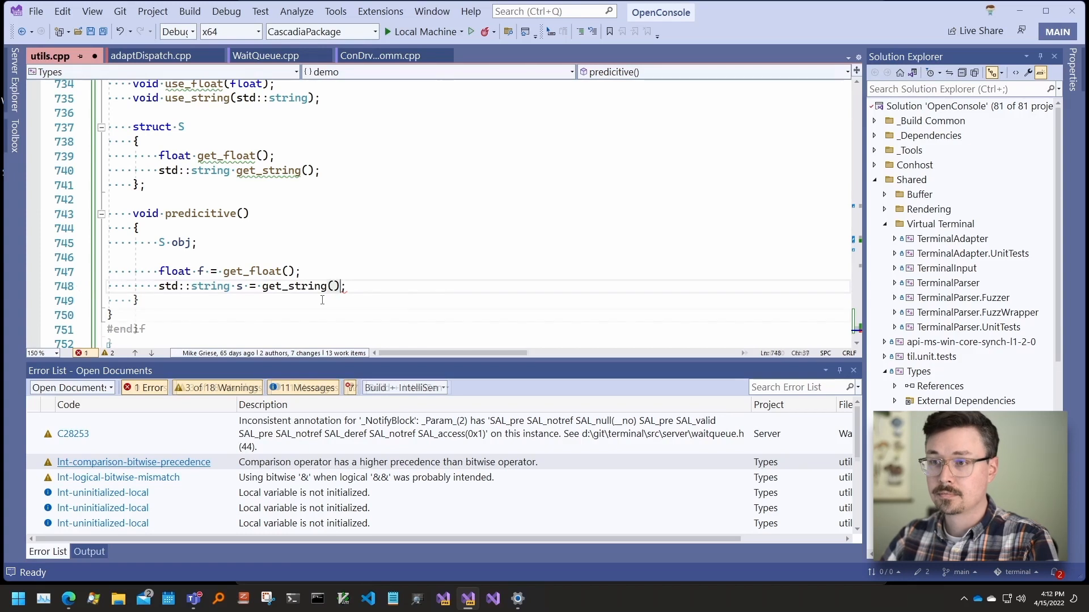
Step: On a new line, add use_float(f); and use_string(s); using IntelliSense completions
{"action": "key", "text": "Enter"}
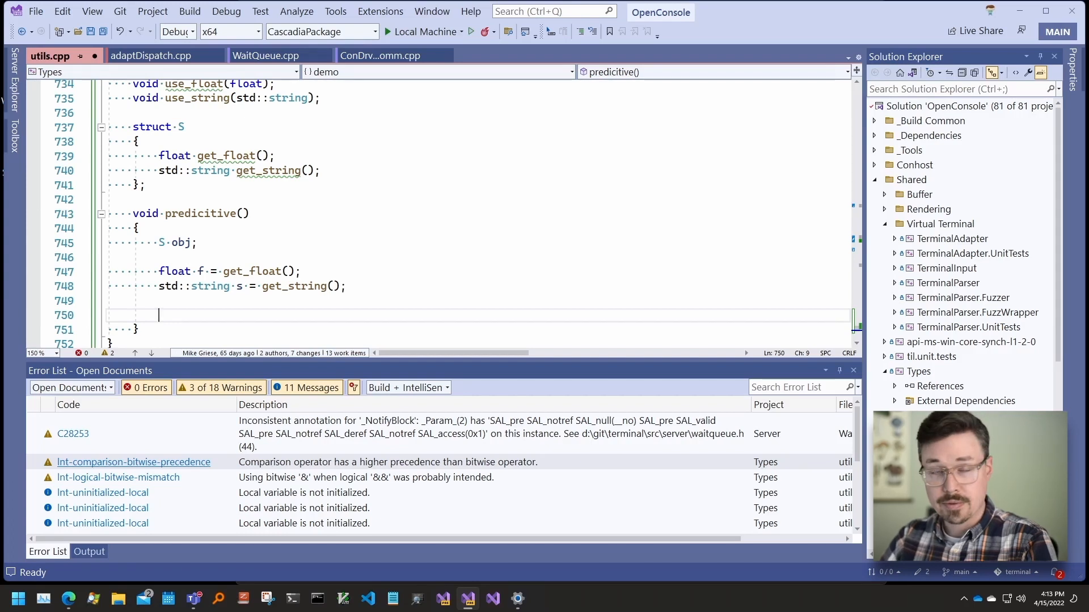
{"action": "type", "text": "use_float("}
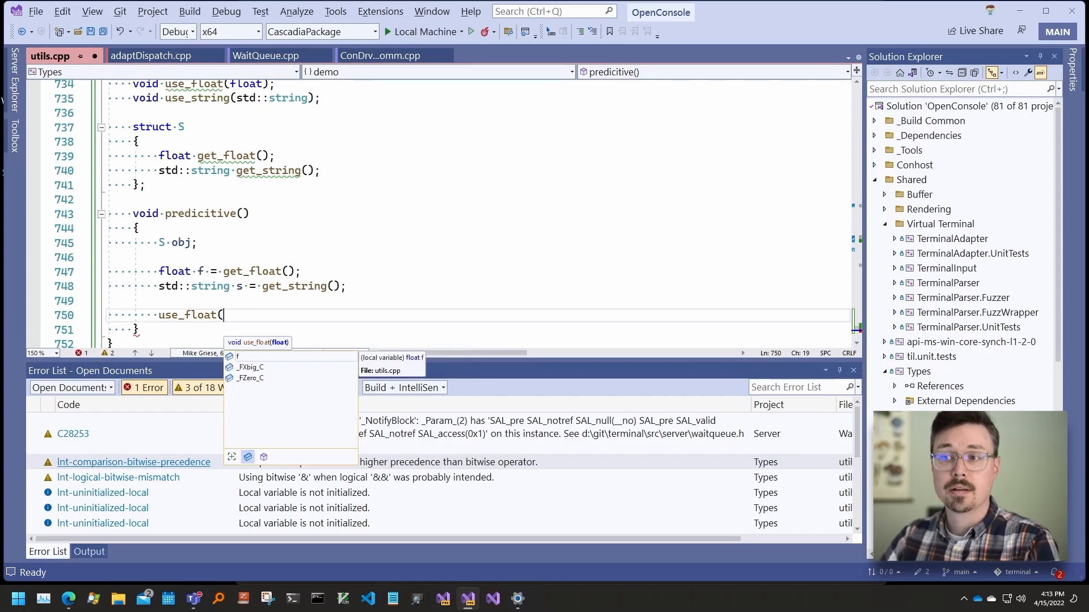
{"action": "type", "text": "f"}
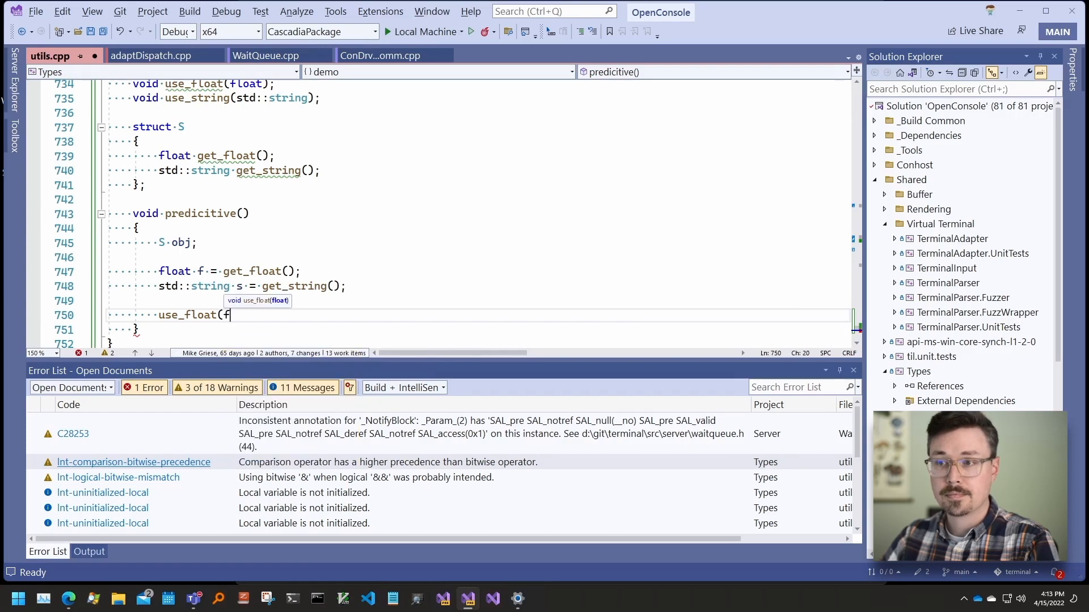
{"action": "type", "text": ");"}
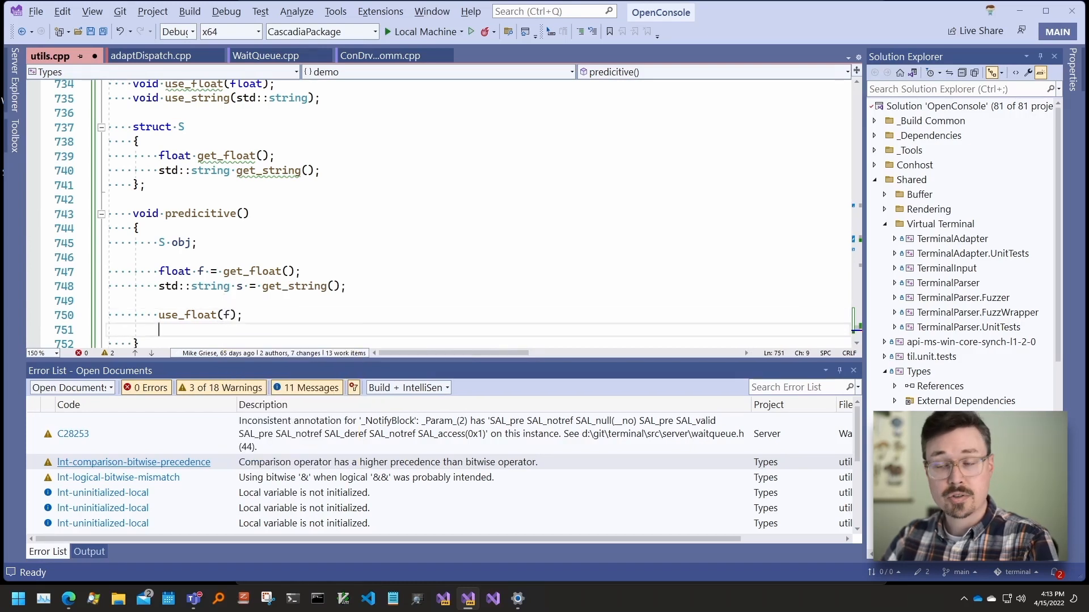
{"action": "type", "text": "use_string("}
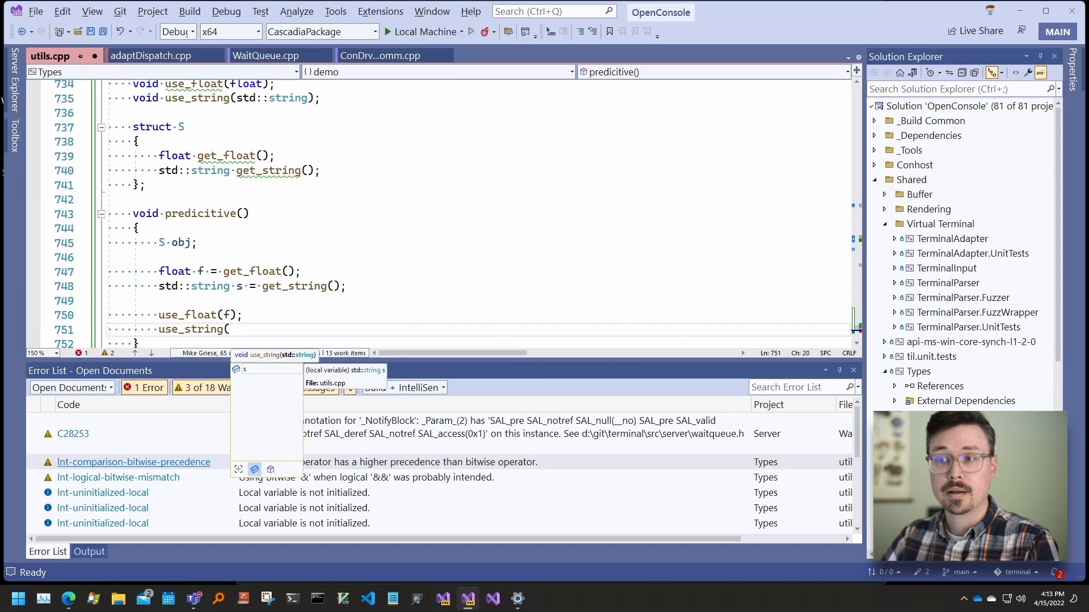
{"action": "type", "text": "s);"}
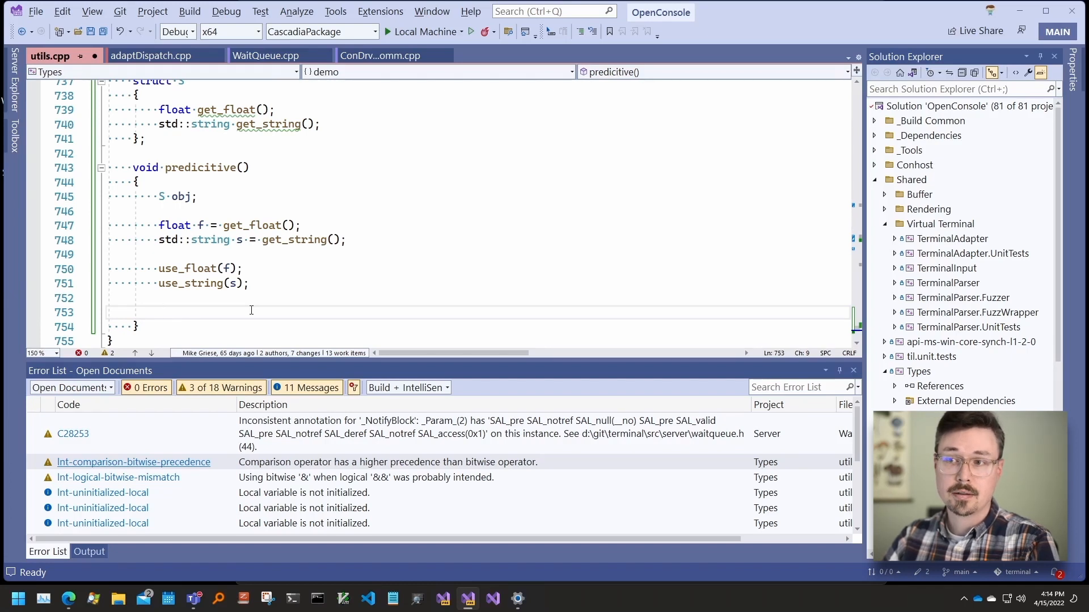
Step: On the empty line below the calls, type the partial call use_float(obj.get_float(
{"action": "left_click", "coordinate": [160, 312]}
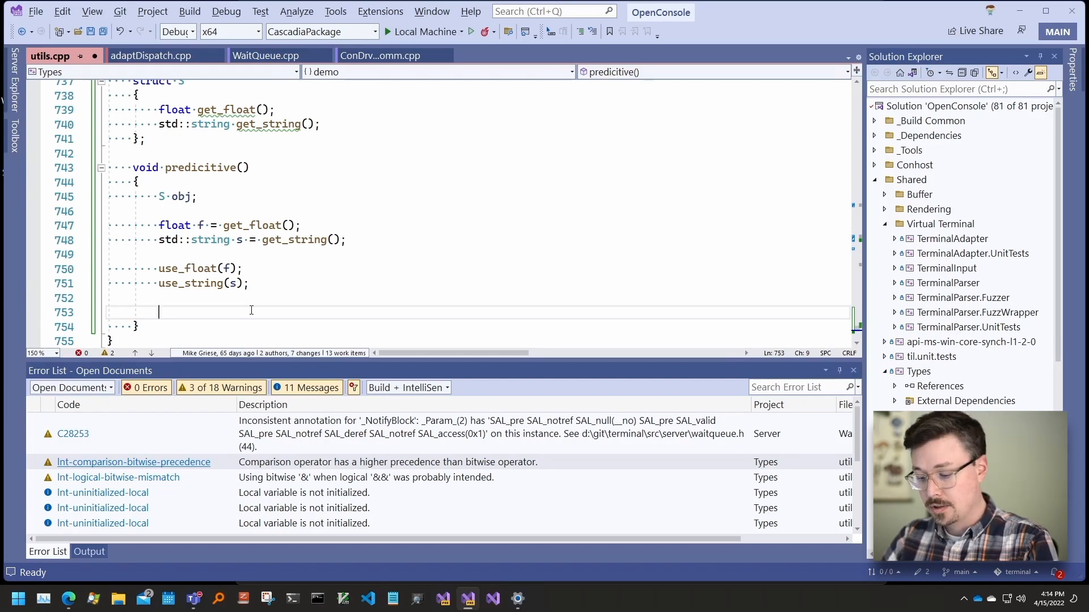
{"action": "type", "text": "use_float"}
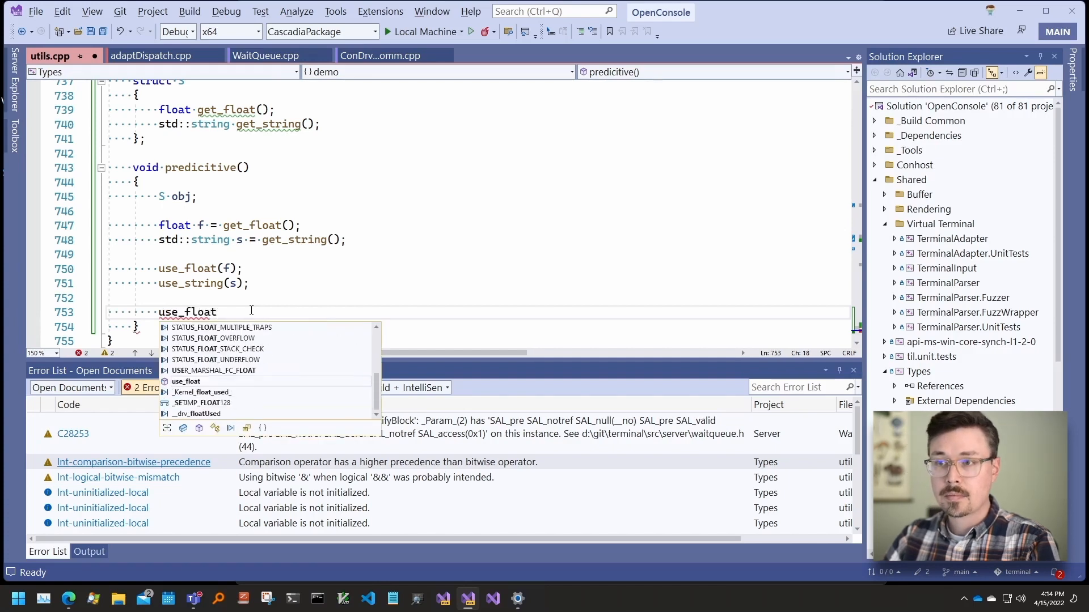
{"action": "type", "text": "("}
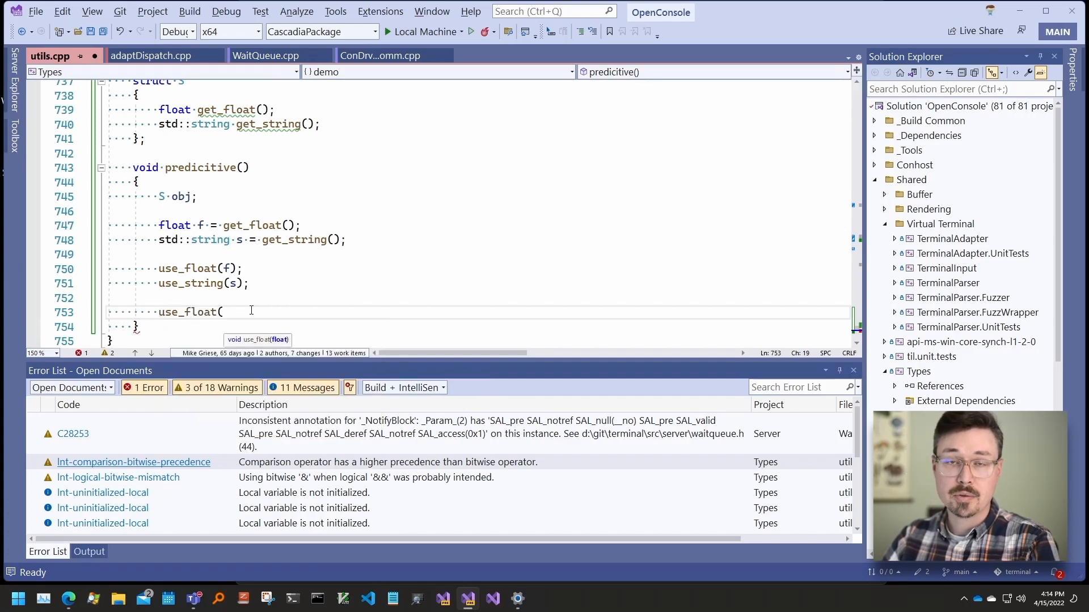
{"action": "type", "text": "o"}
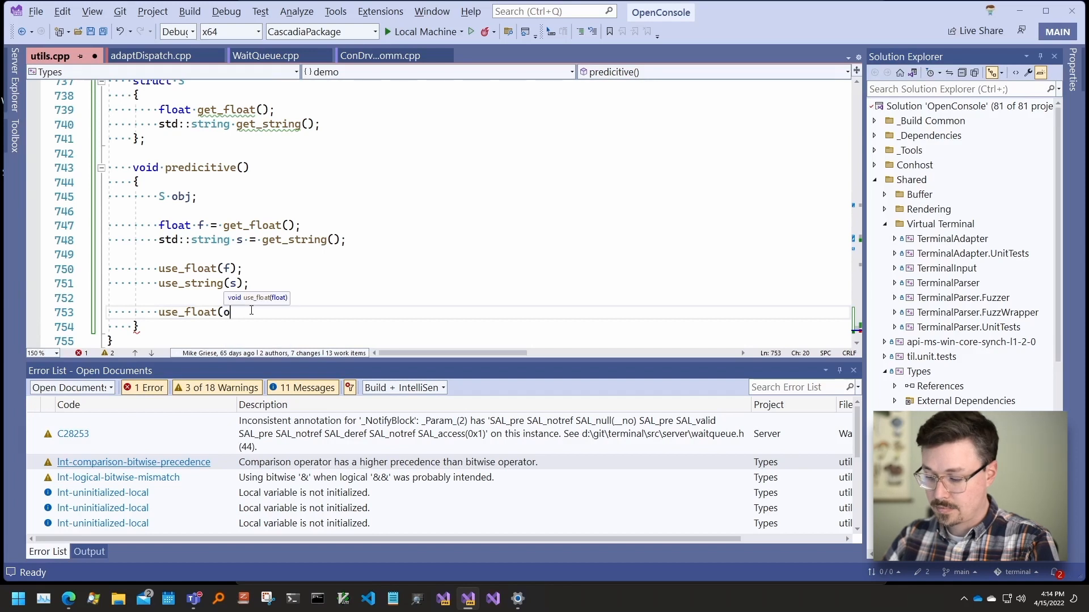
{"action": "type", "text": "bj"}
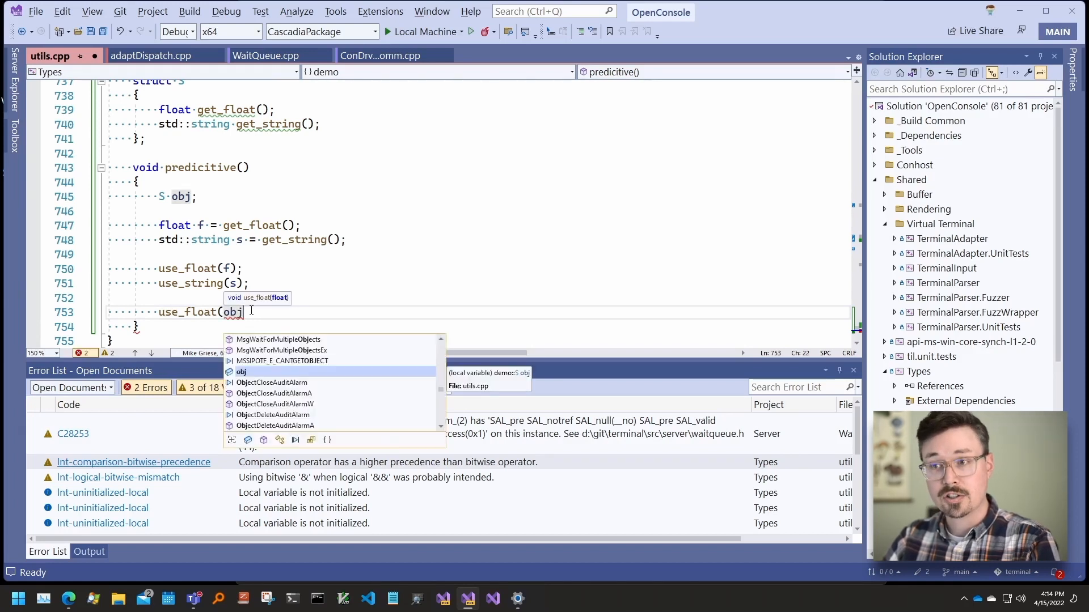
{"action": "type", "text": "."}
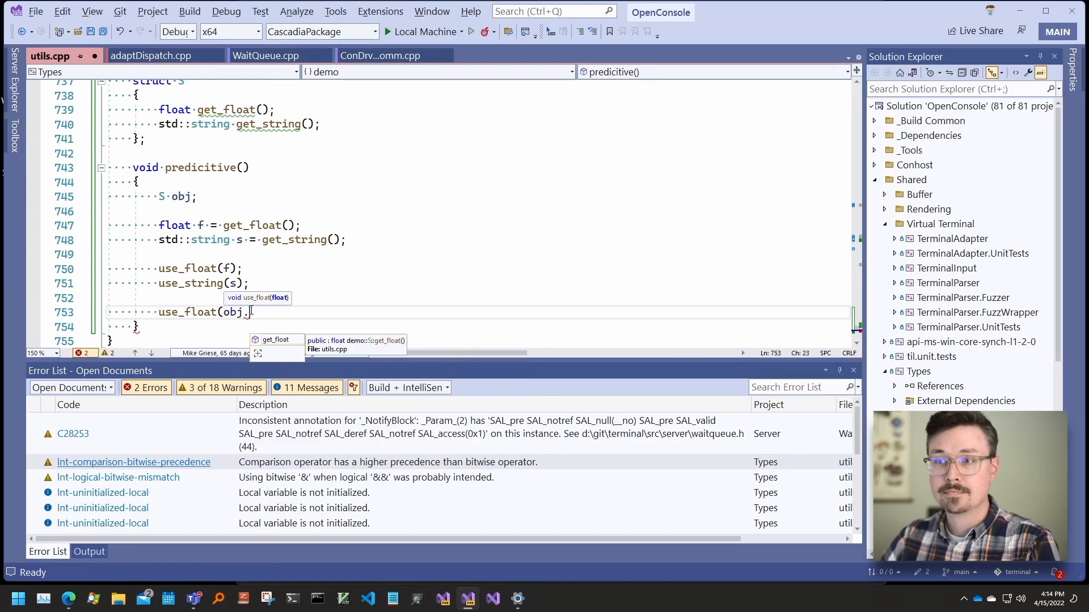
{"action": "type", "text": "get_float("}
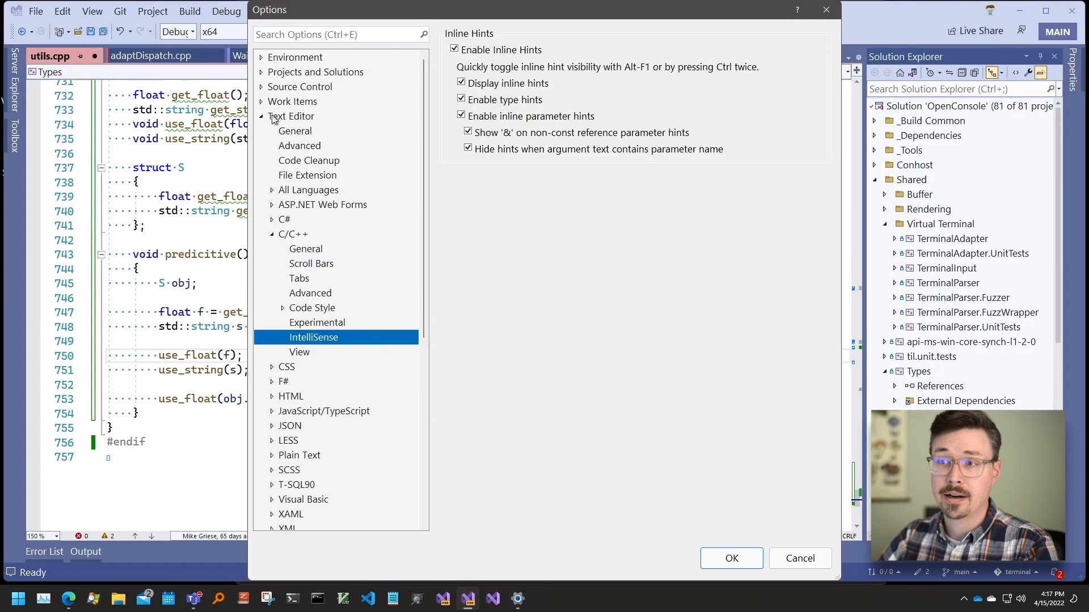
{"action": "mouse_move", "coordinate": [297, 242]}
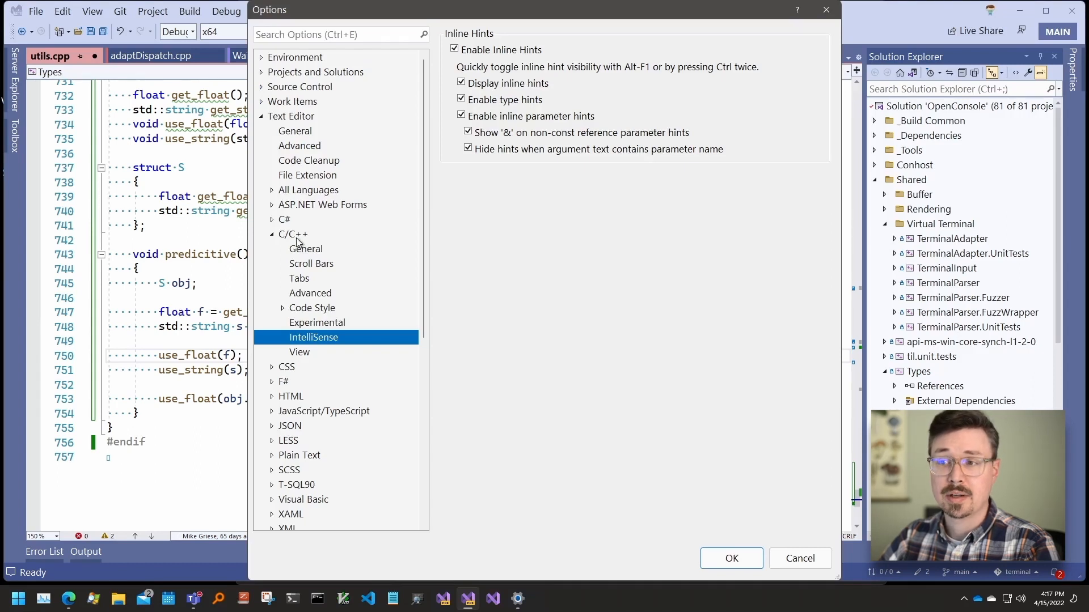
Step: Show the C/C++ Experimental options page with Enable Predictive IntelliSense checked
{"action": "left_click", "coordinate": [318, 323]}
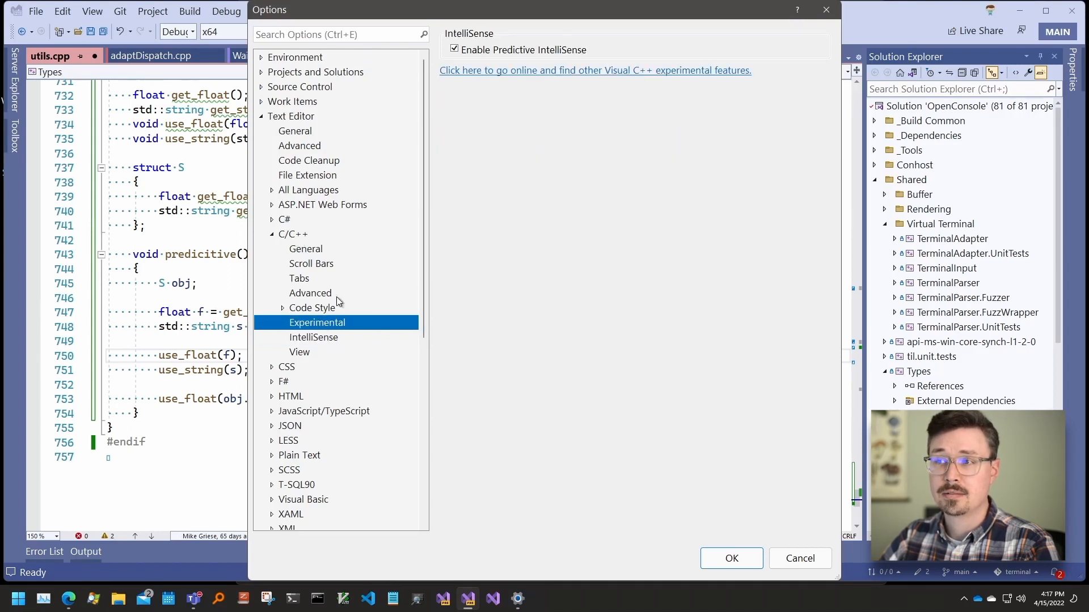
{"action": "mouse_move", "coordinate": [461, 58]}
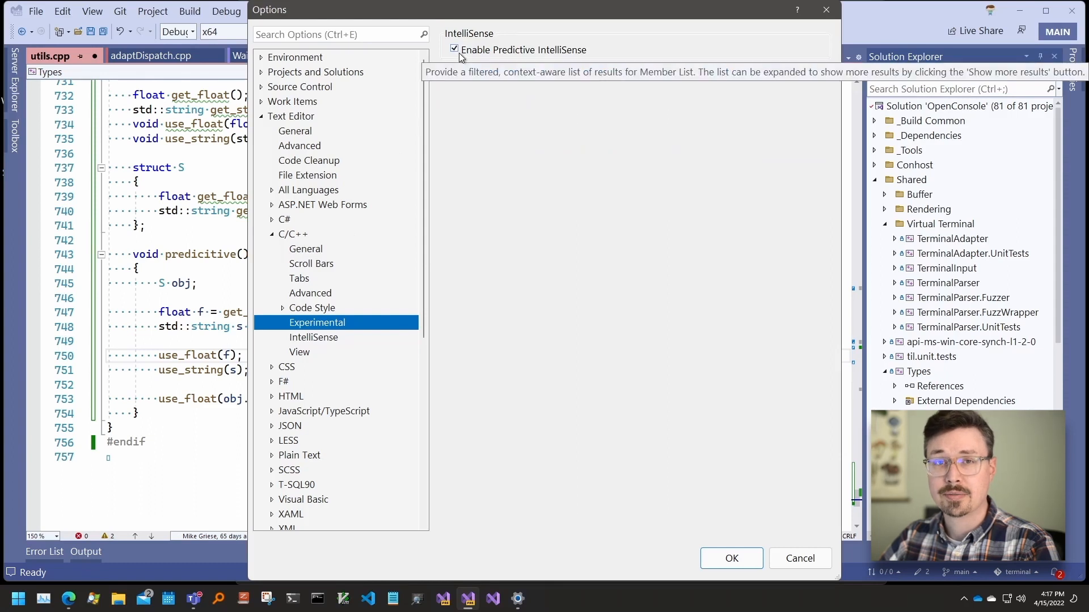